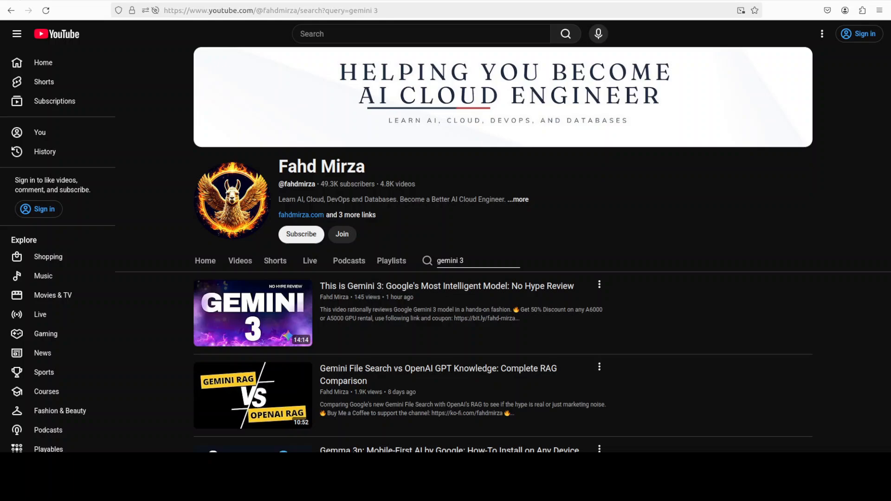
mouse_move(475, 80)
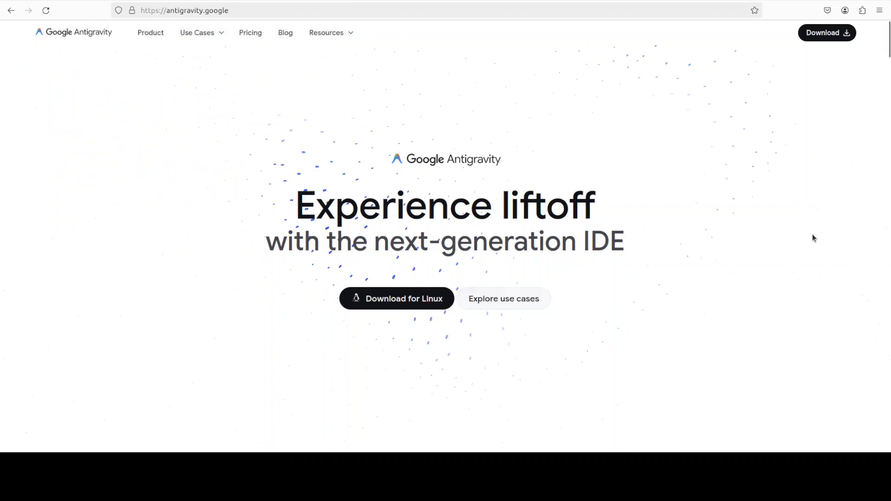
mouse_move(794, 240)
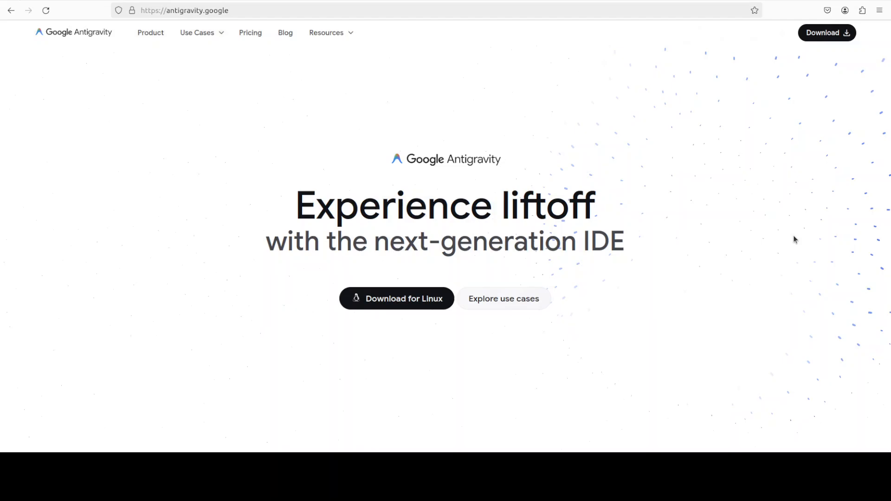
mouse_move(656, 278)
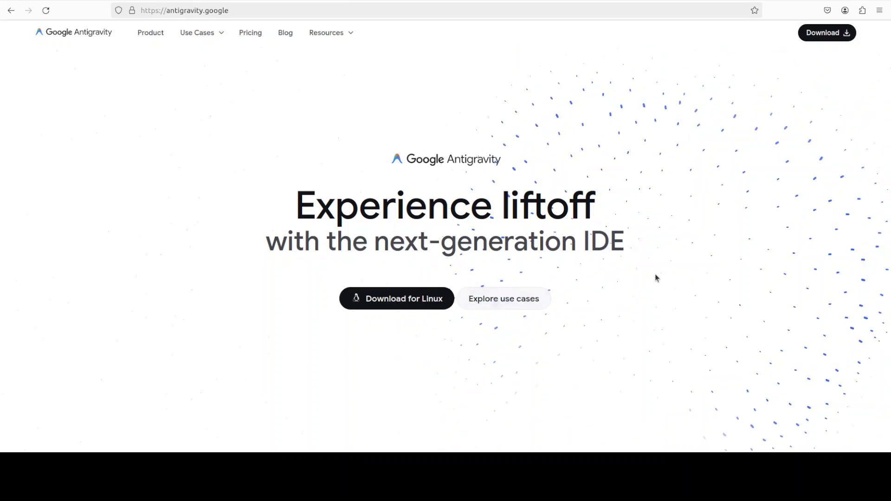
mouse_move(591, 77)
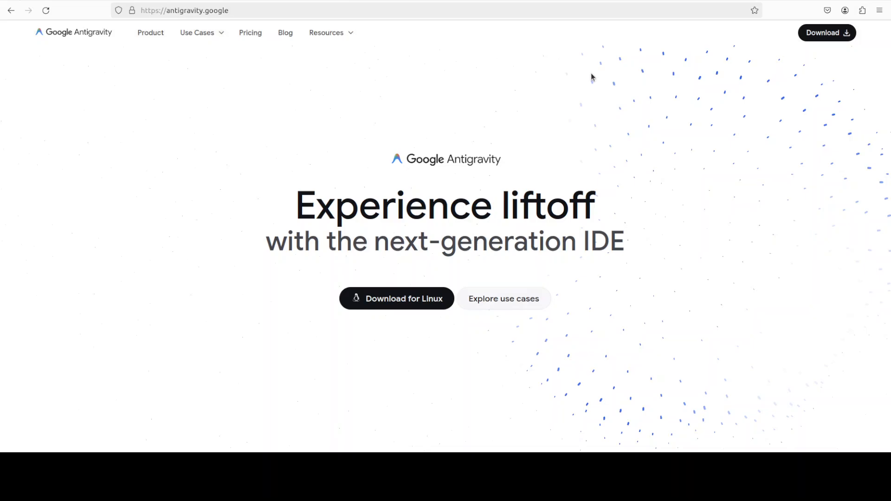
Open the Antigravity Linux download instructions and scroll to the deb-based repository steps
click(396, 298)
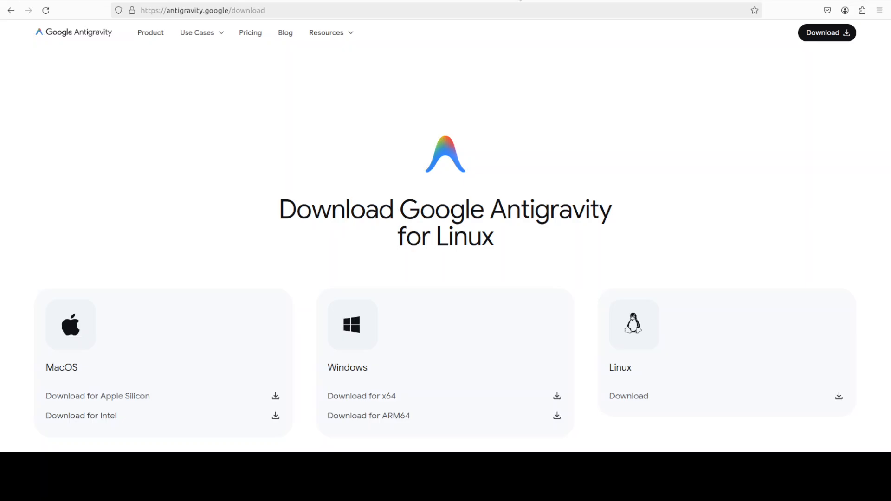
mouse_move(500, 156)
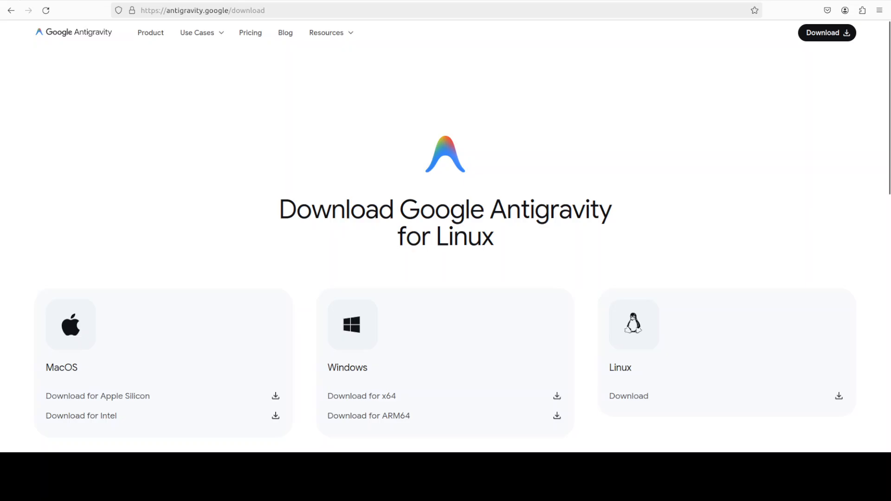
mouse_move(591, 241)
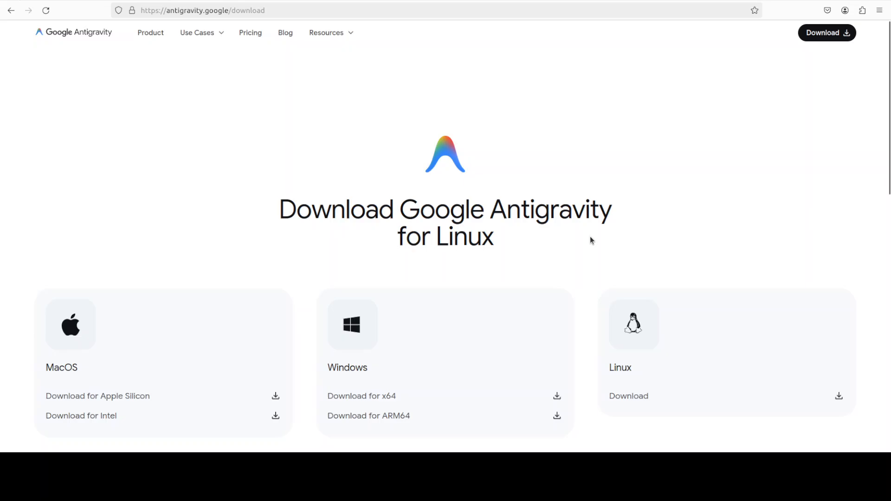
mouse_move(347, 376)
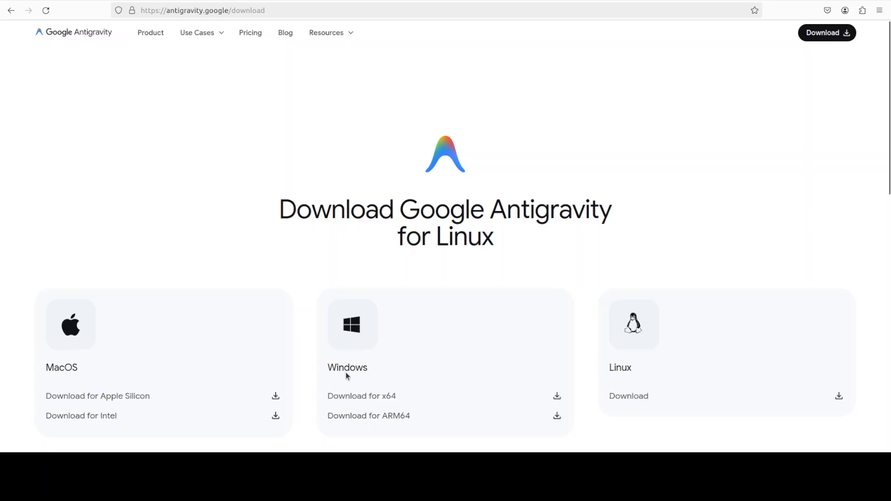
mouse_move(361, 366)
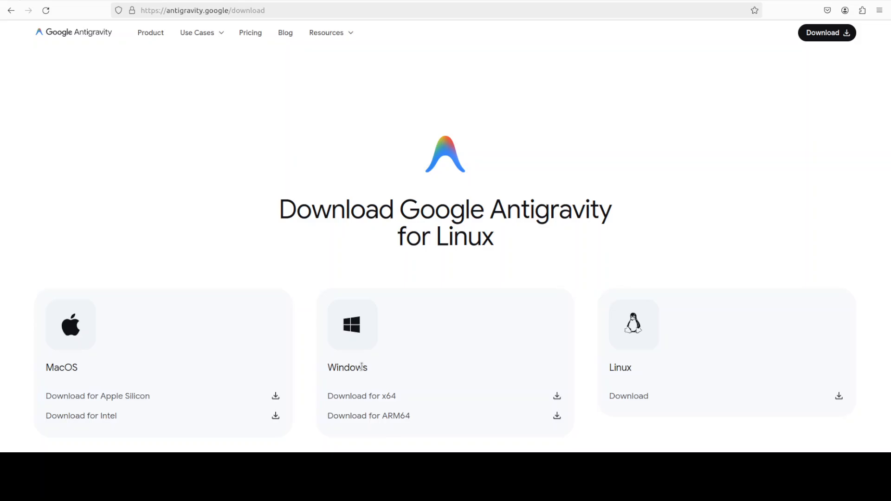
click(628, 396)
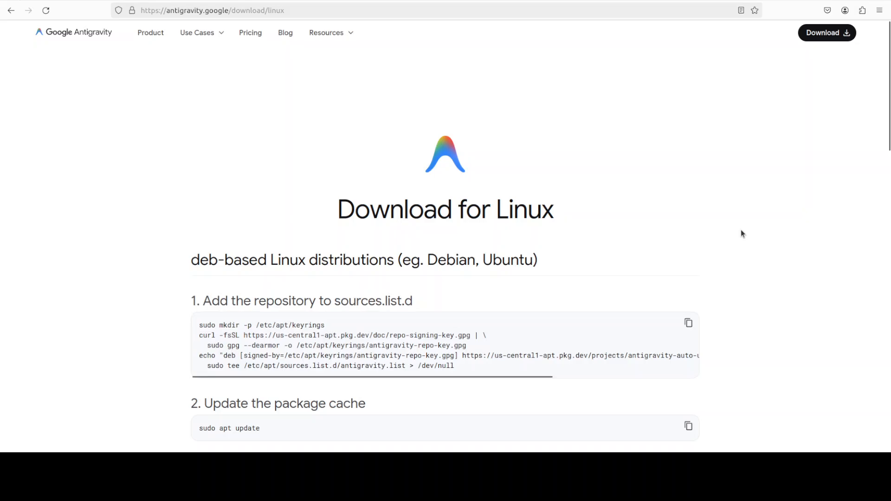
scroll(down, 3)
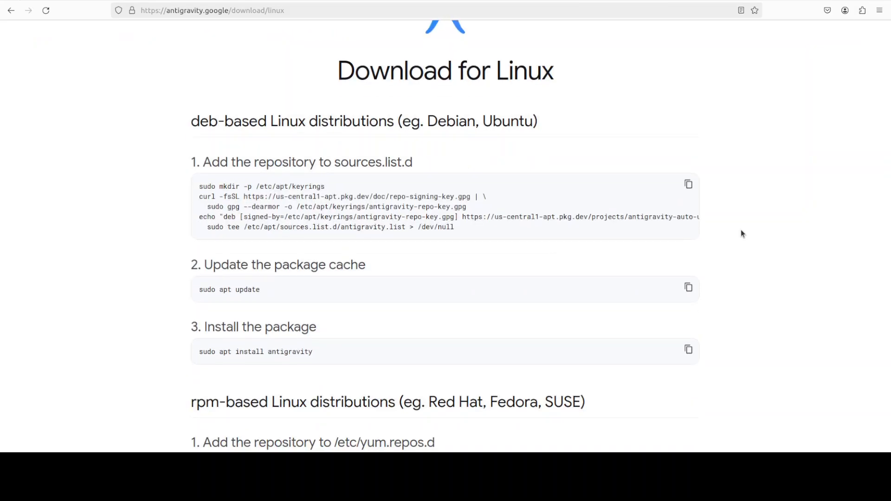
mouse_move(770, 229)
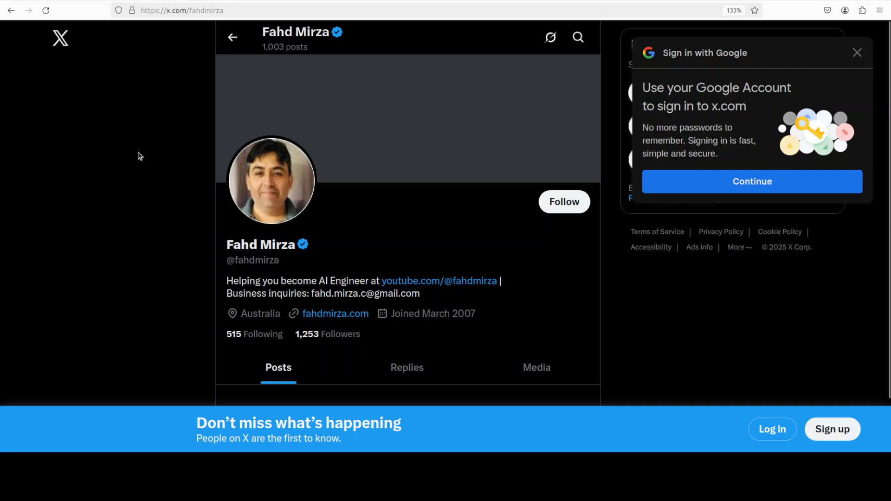
mouse_move(103, 135)
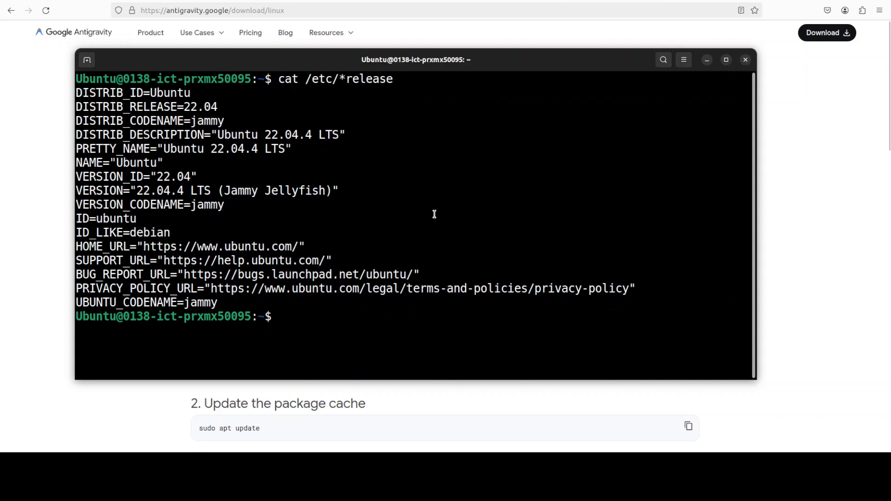
Copy the step 1 repository and signing-key commands and run them in Terminal
click(744, 59)
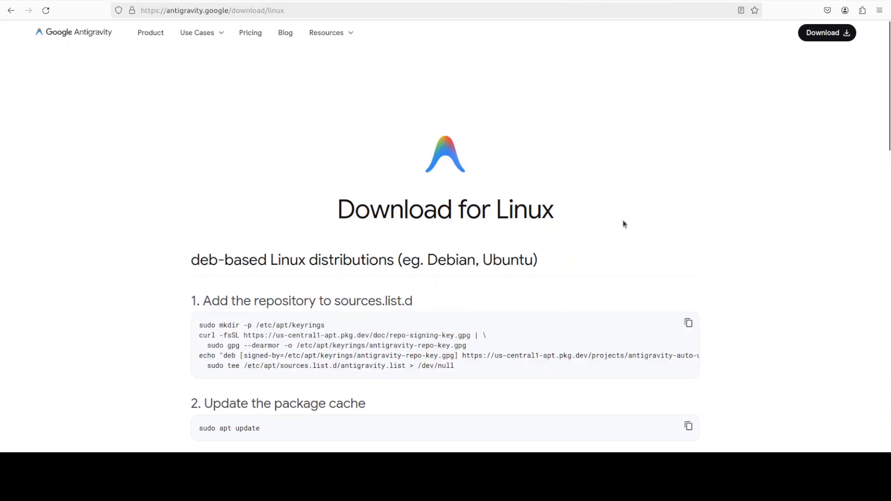
scroll(down, 3)
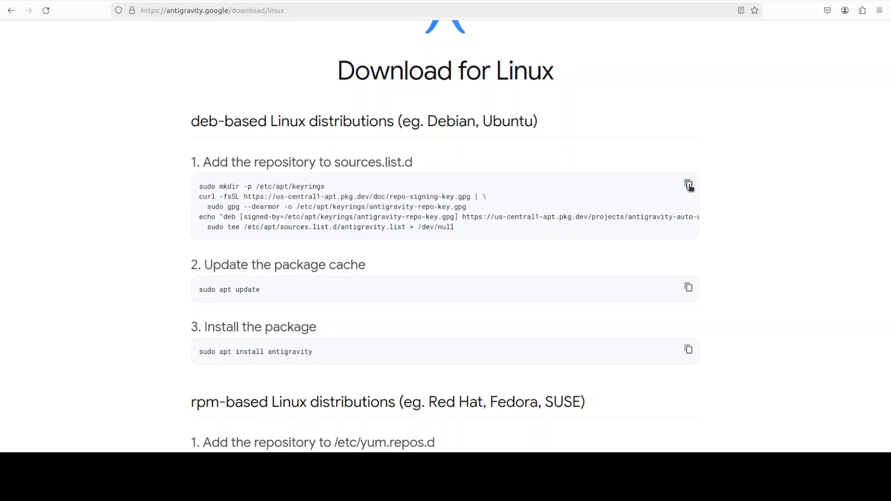
mouse_move(737, 191)
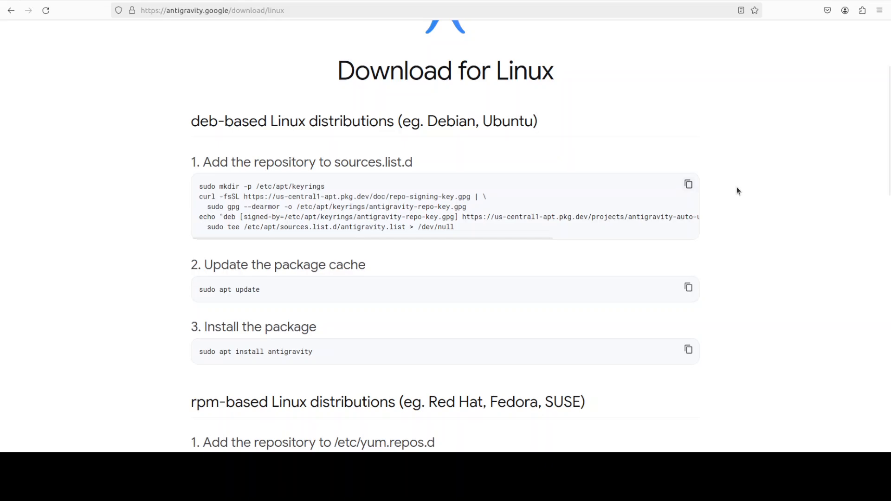
mouse_move(88, 103)
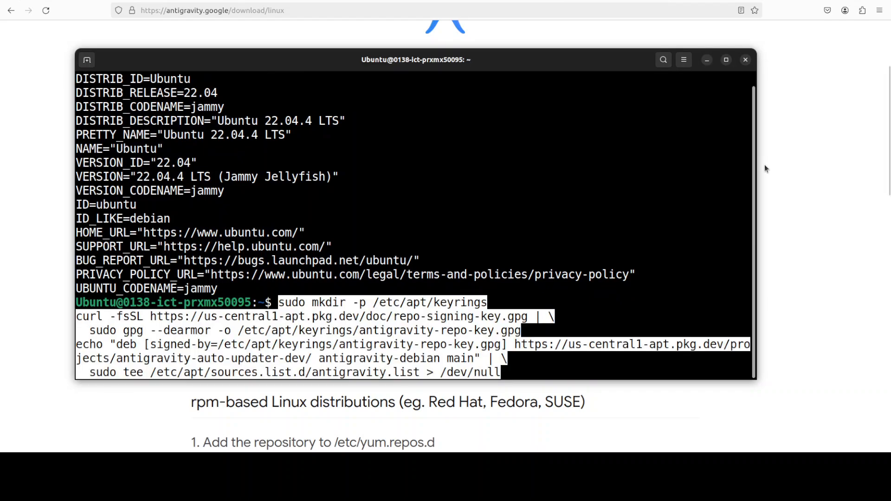
key(Return)
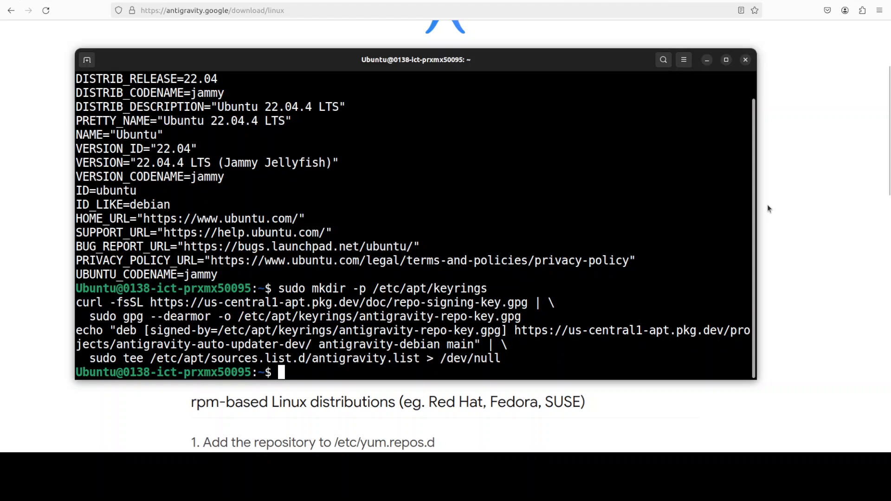
Run 'sudo apt update' in Terminal, then go back to the install instructions
click(745, 60)
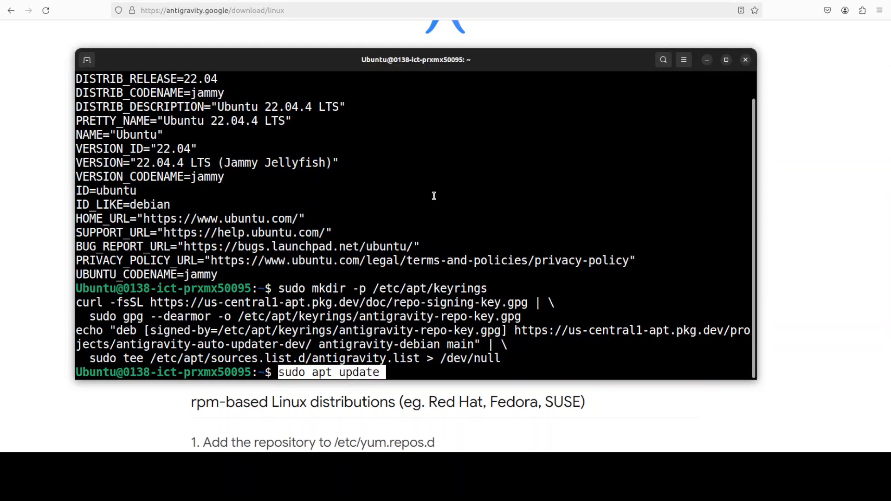
key(Return)
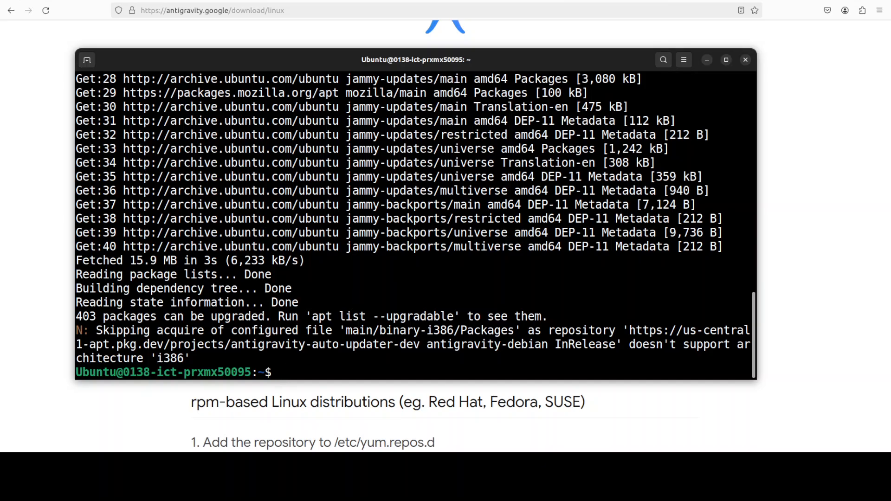
click(744, 60)
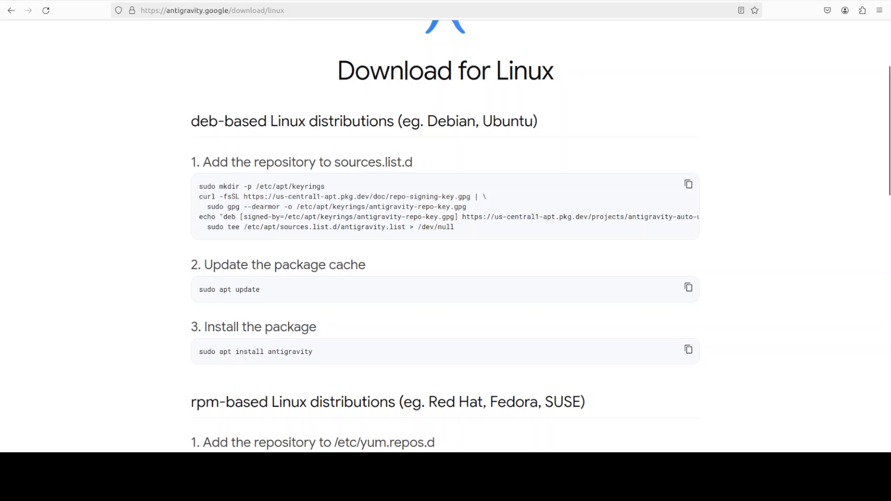
Paste and run 'sudo apt install antigravity', then type 'antigravity' at the prompt
right_click(315, 205)
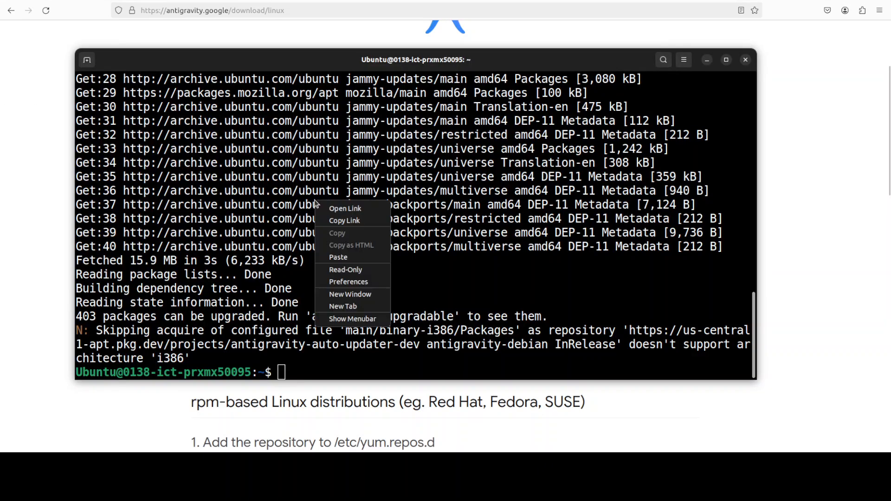
click(337, 257)
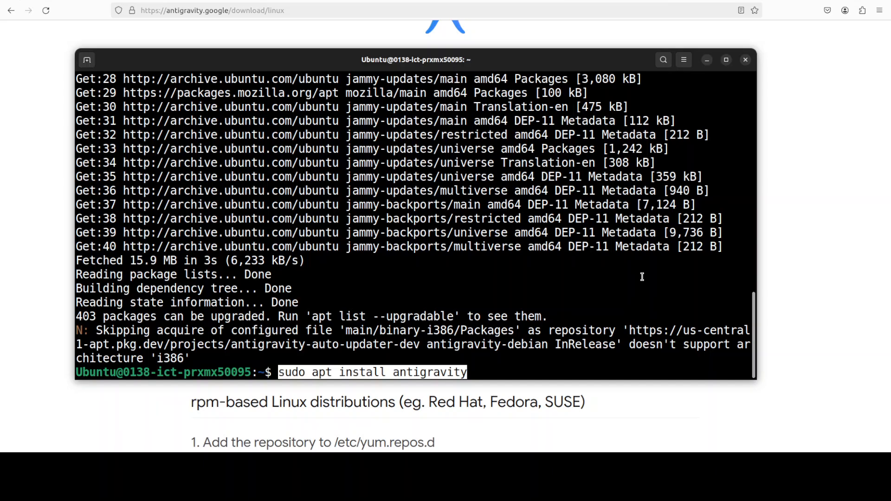
key(Return)
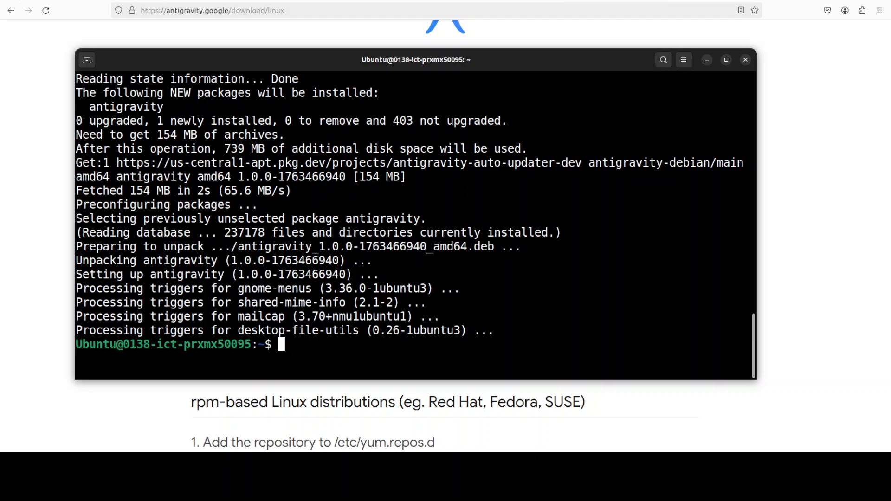
mouse_move(646, 336)
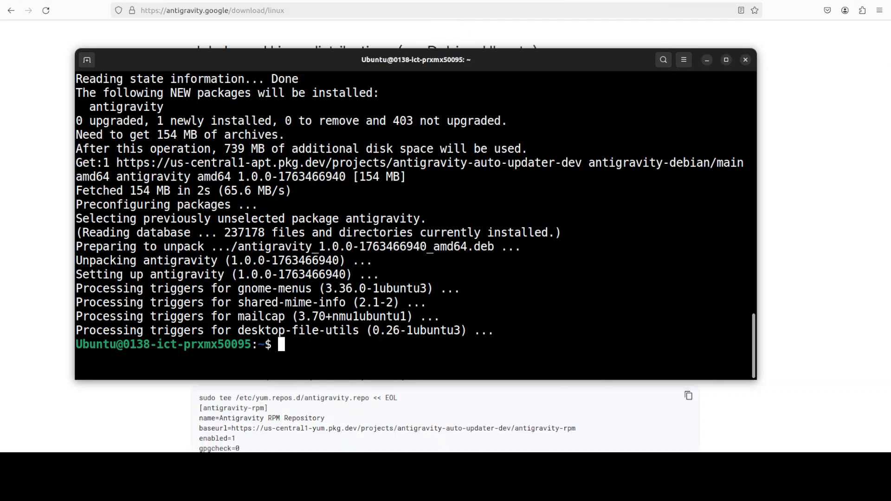
mouse_move(538, 289)
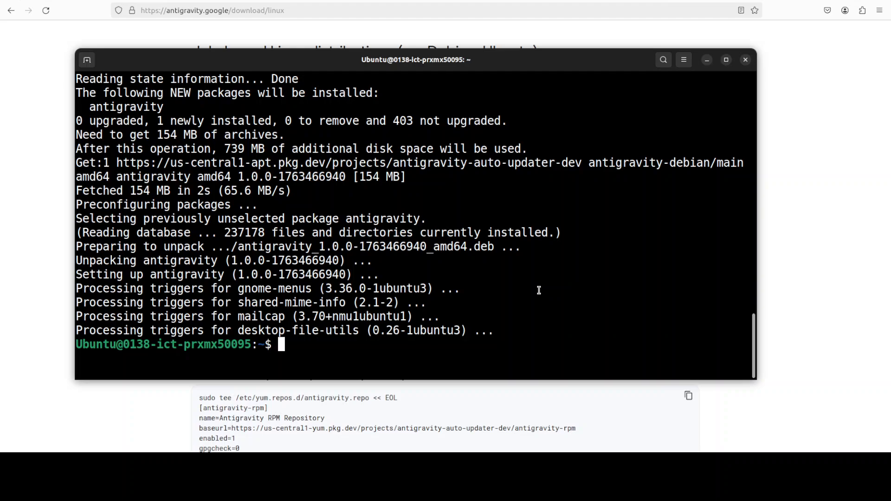
text(antigravity)
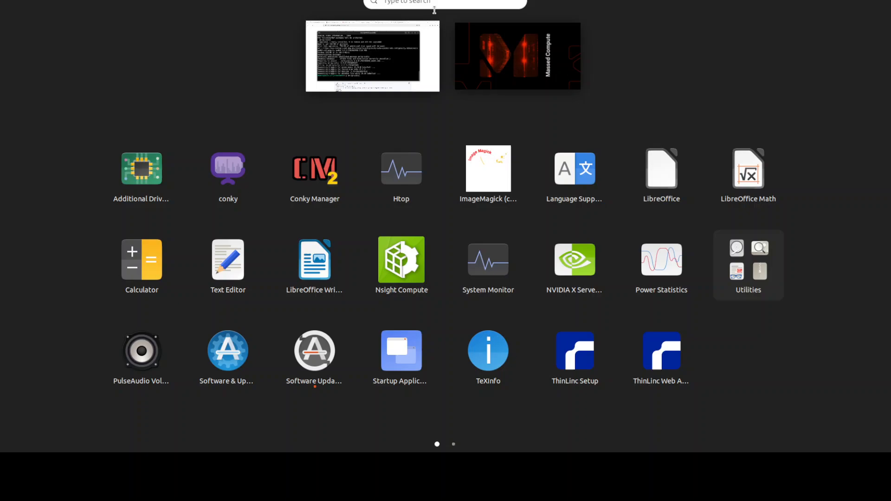
Search 'anti' in the app launcher, launch Antigravity and maximize its window
text(anti)
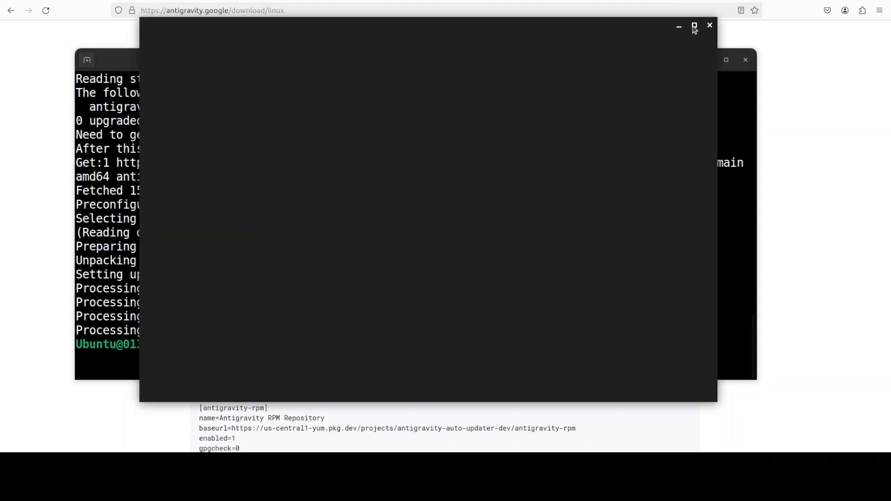
click(694, 27)
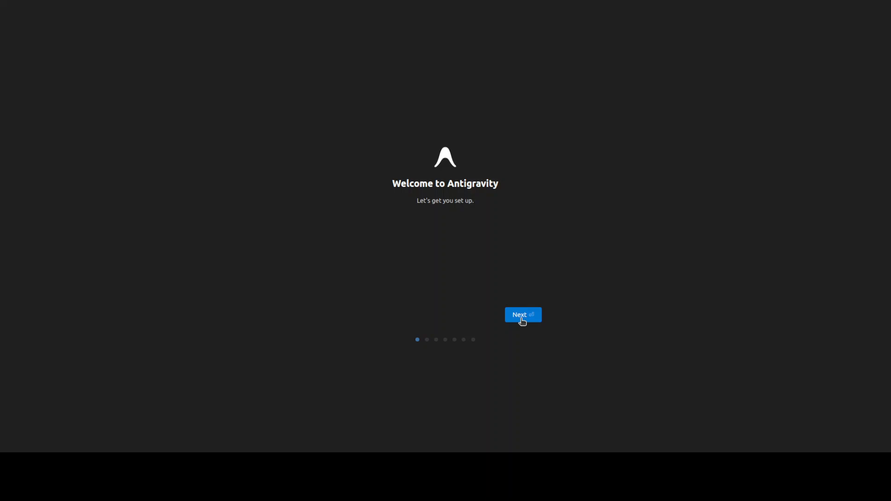
Begin setup with Start Fresh and choose the Dark editor theme
click(521, 315)
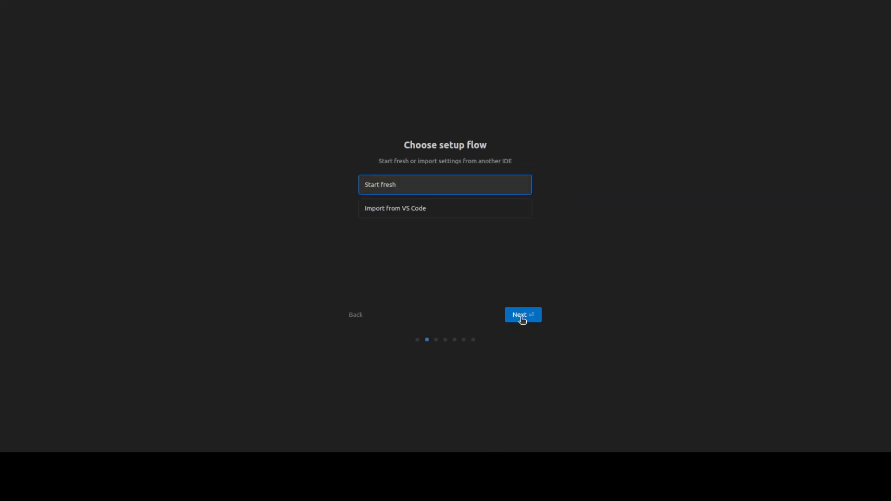
mouse_move(395, 208)
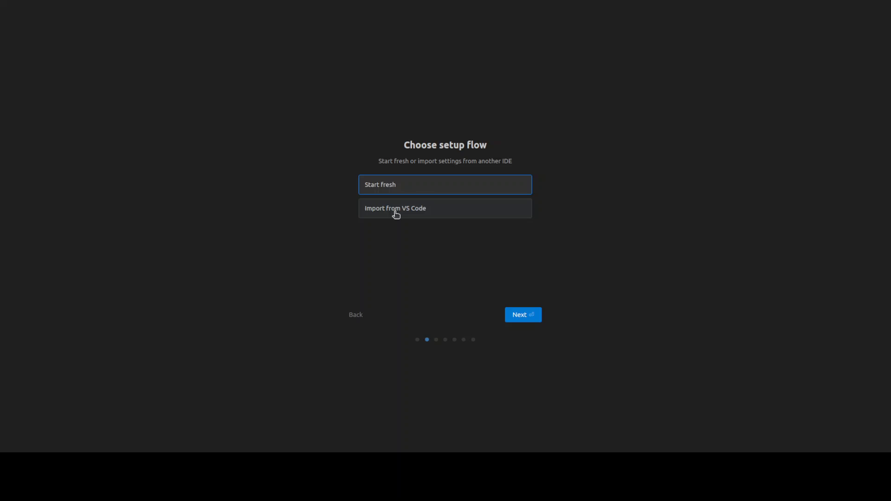
mouse_move(401, 215)
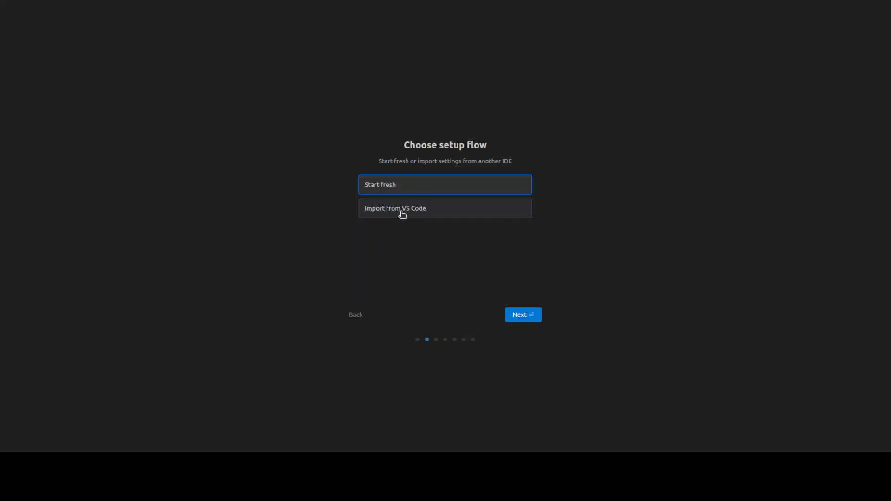
mouse_move(443, 222)
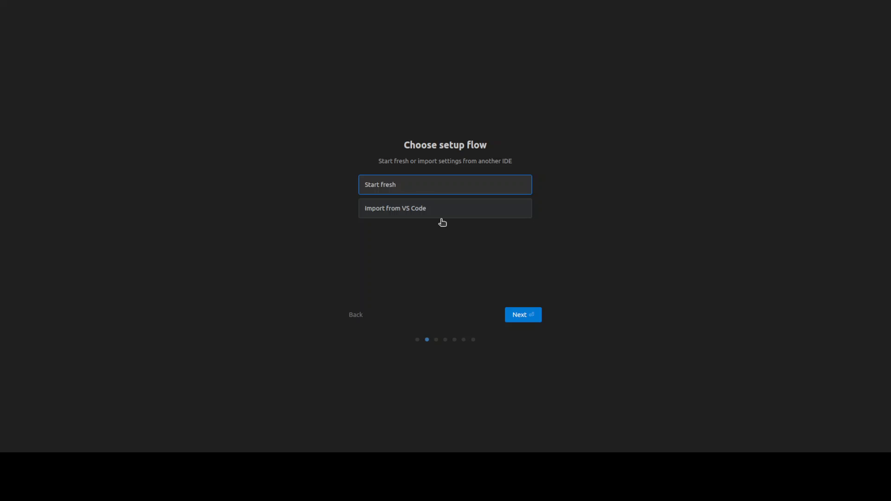
click(521, 315)
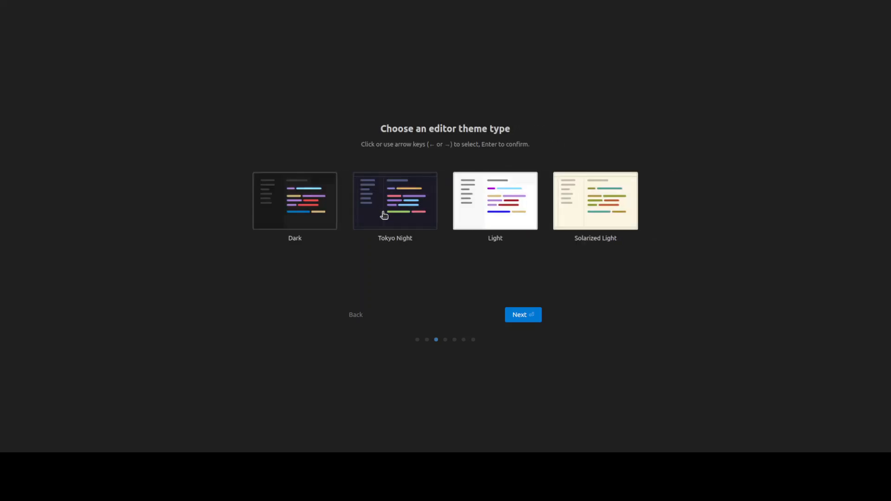
click(294, 200)
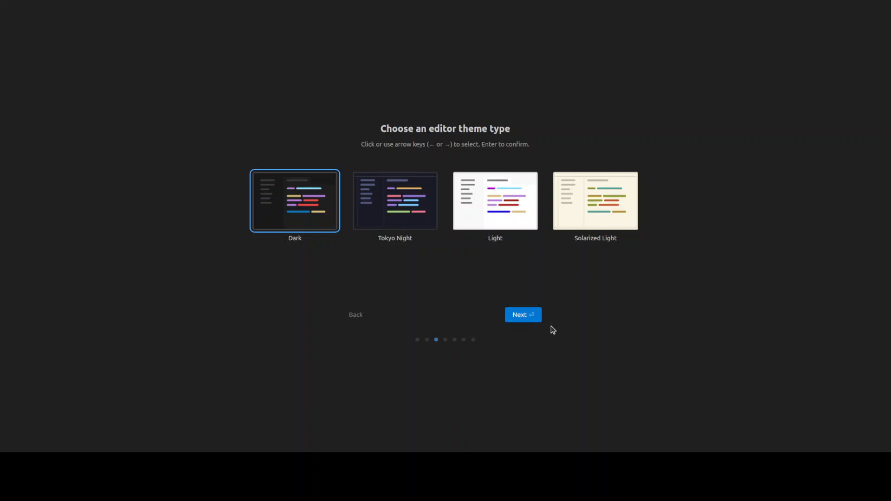
click(522, 314)
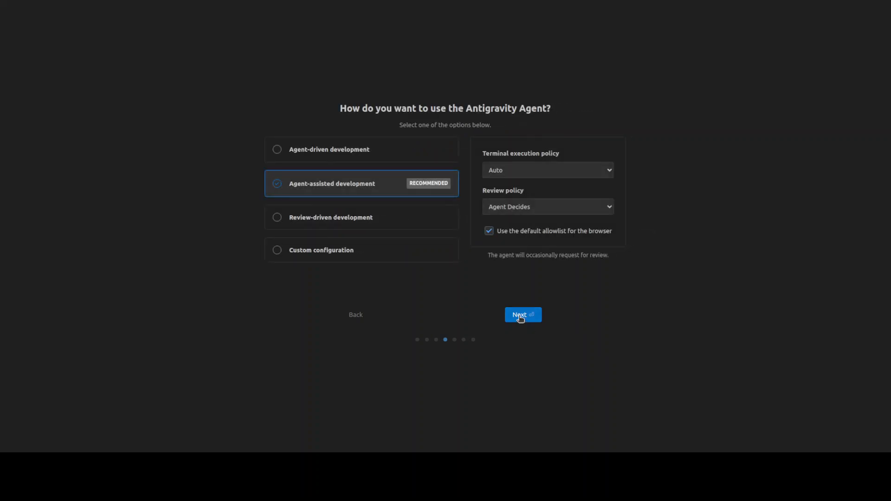
mouse_move(559, 118)
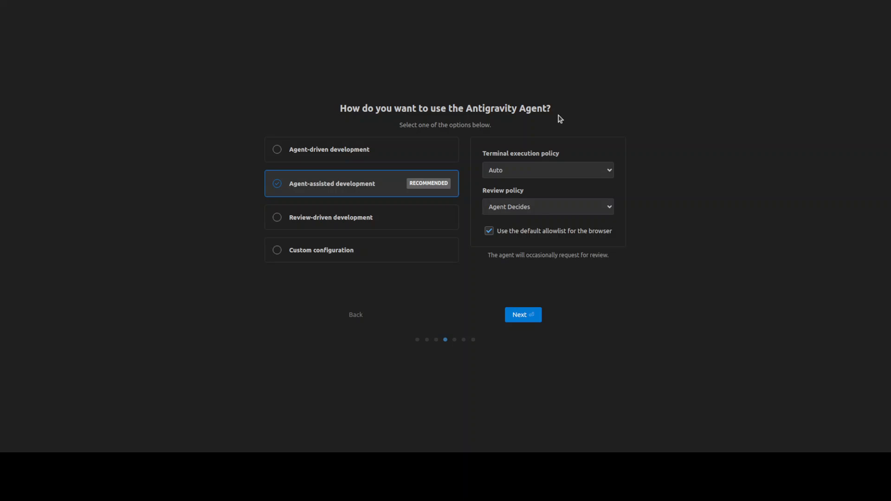
mouse_move(502, 159)
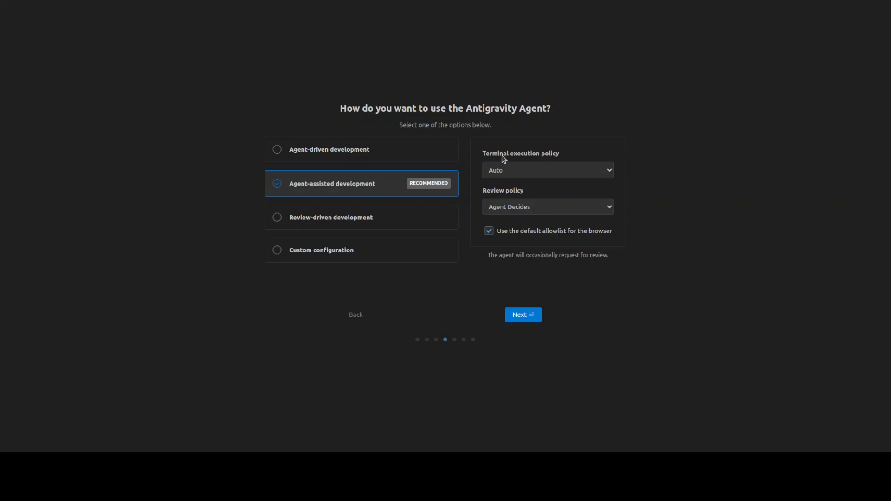
mouse_move(356, 181)
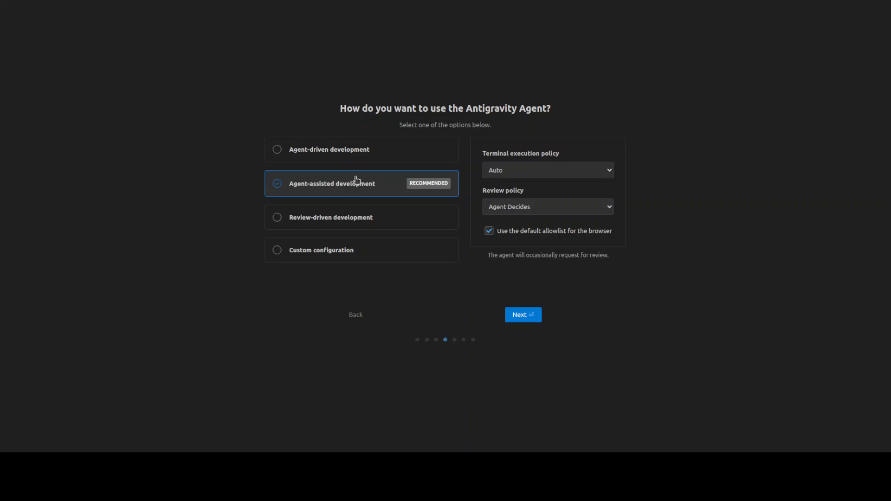
mouse_move(342, 195)
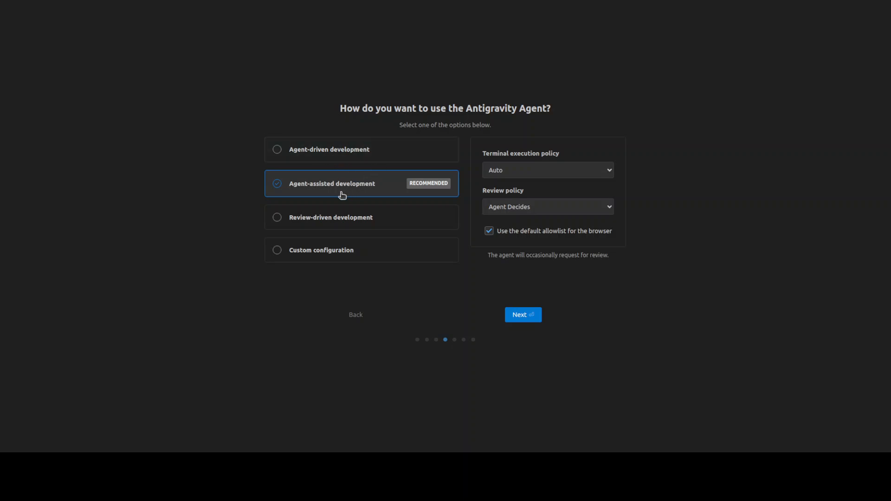
mouse_move(428, 245)
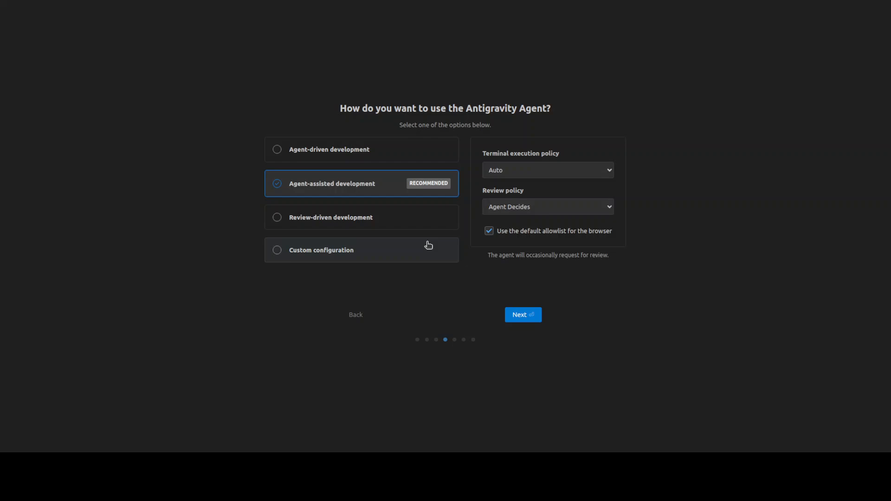
mouse_move(339, 159)
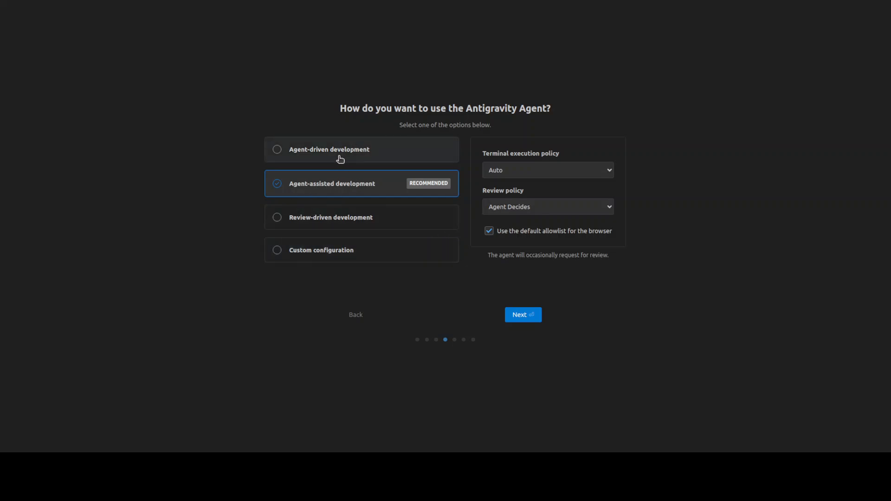
mouse_move(362, 184)
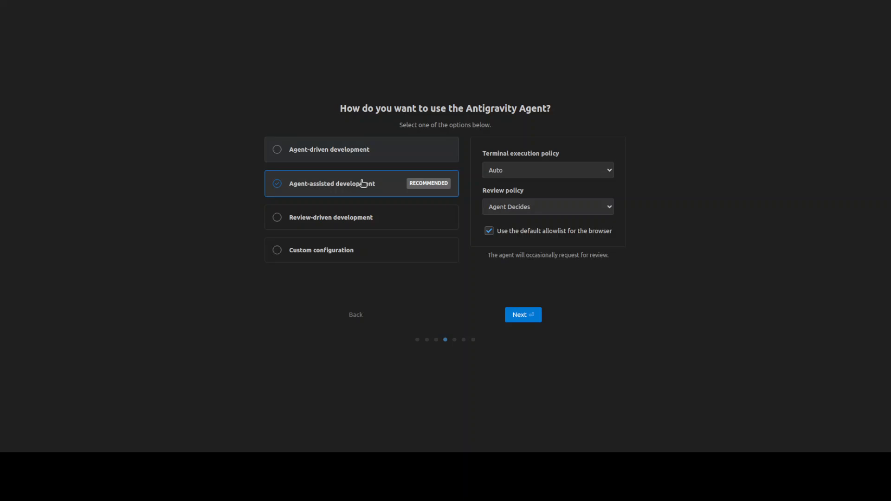
mouse_move(465, 197)
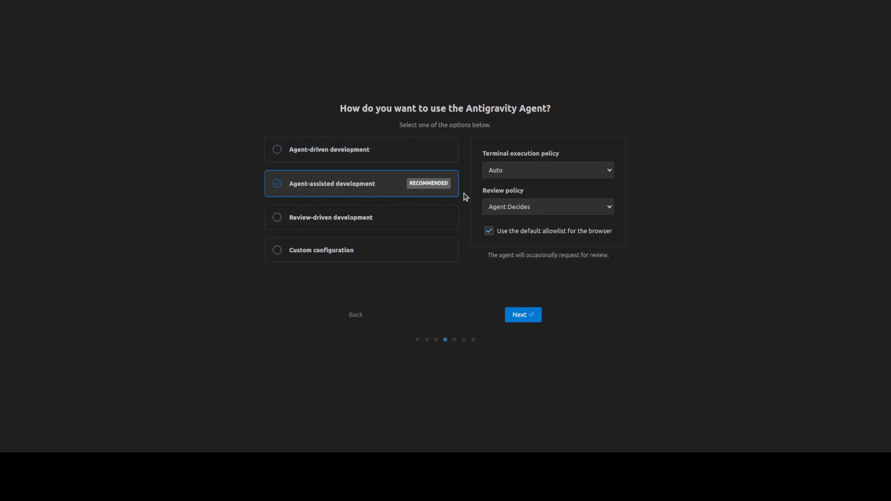
mouse_move(558, 213)
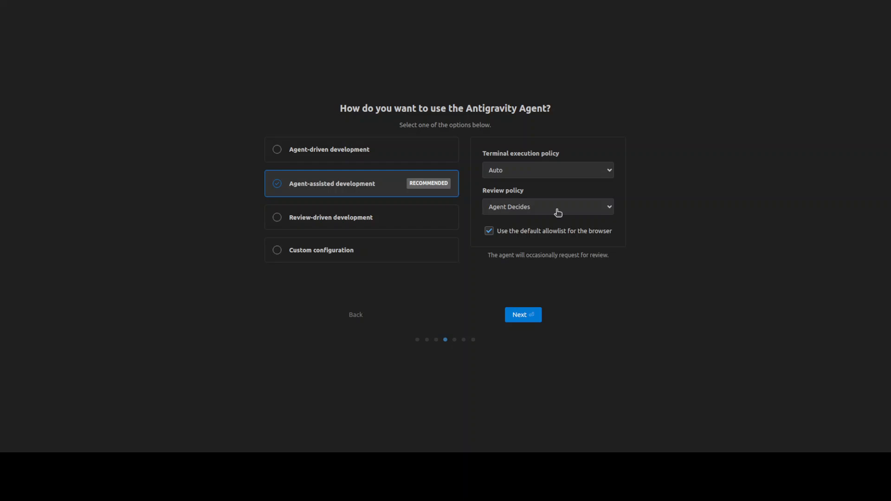
Keep agent-assisted development with the Agent Decides review policy and continue
click(547, 169)
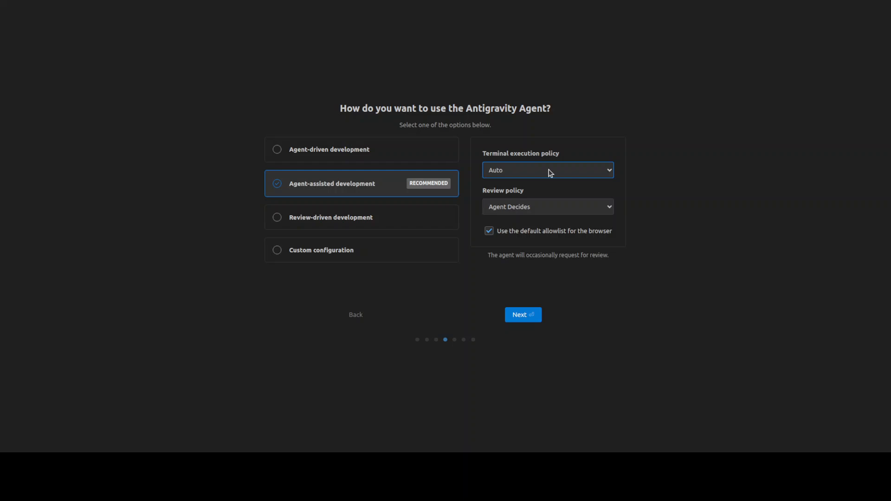
click(547, 206)
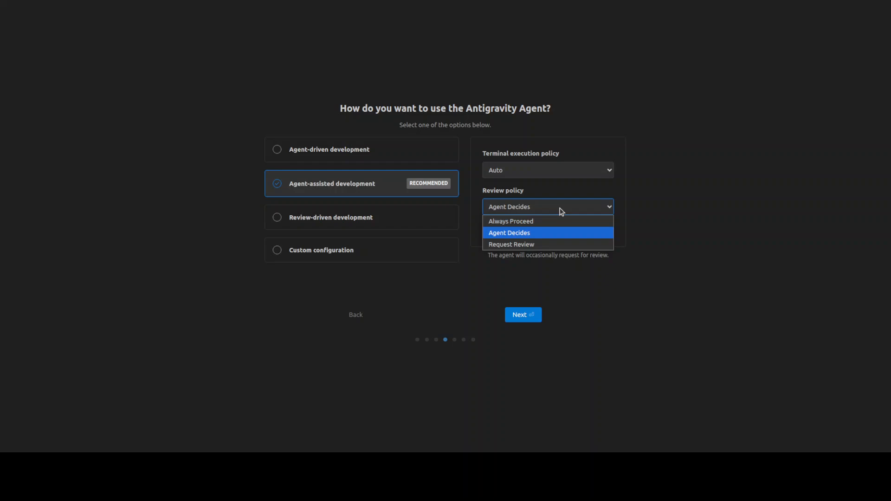
mouse_move(562, 296)
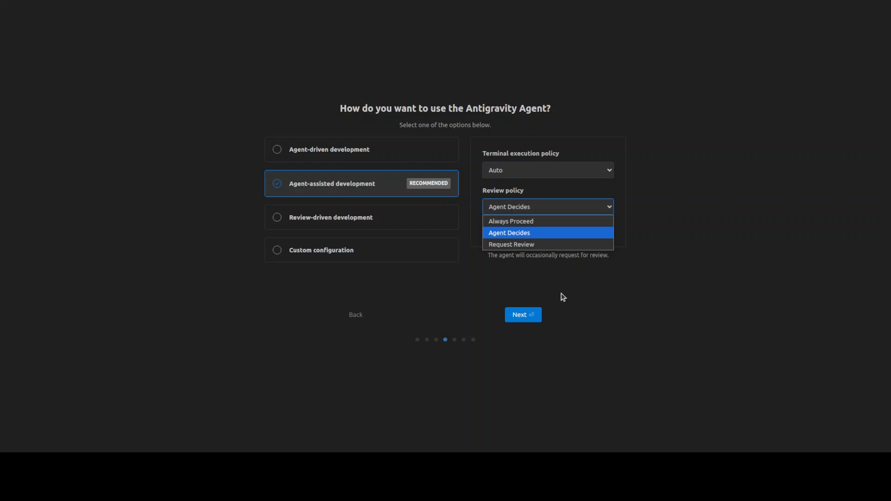
click(509, 232)
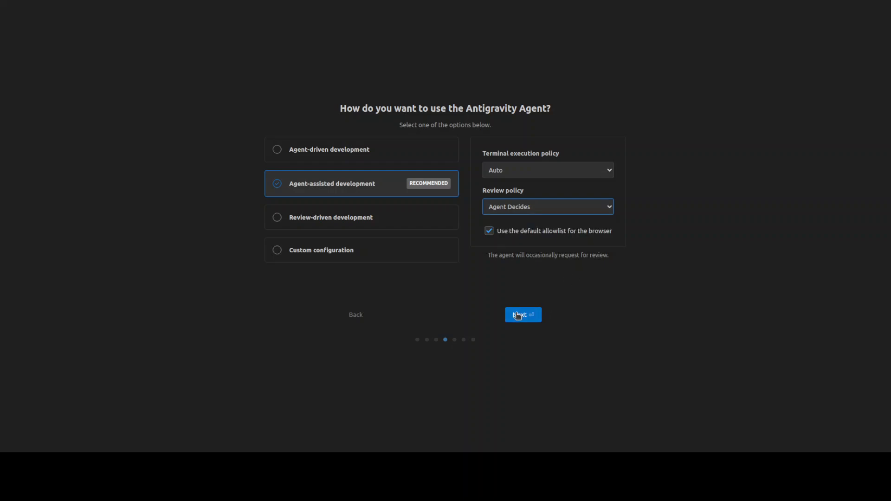
click(522, 315)
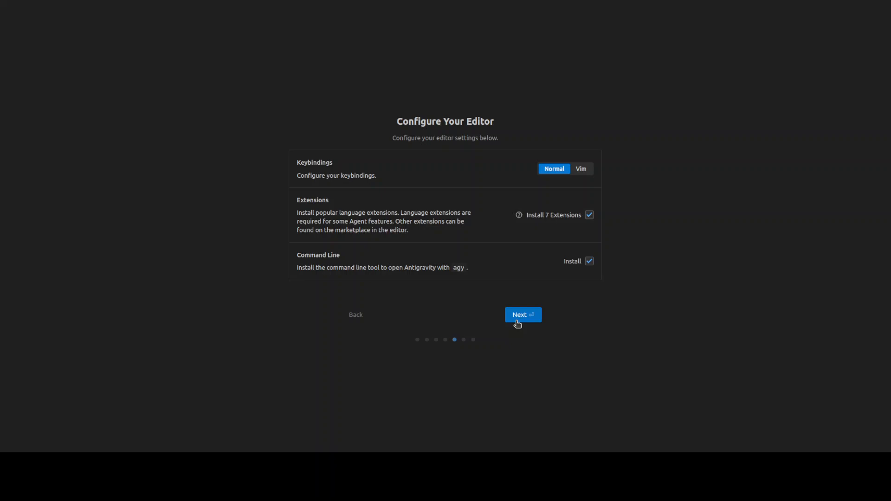
Accept the editor configuration and choose 'Sign in with Google'
click(521, 315)
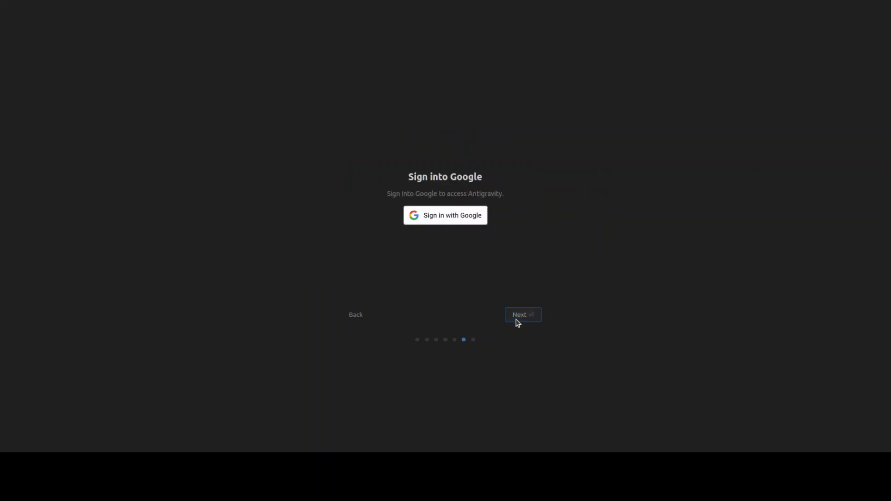
mouse_move(509, 263)
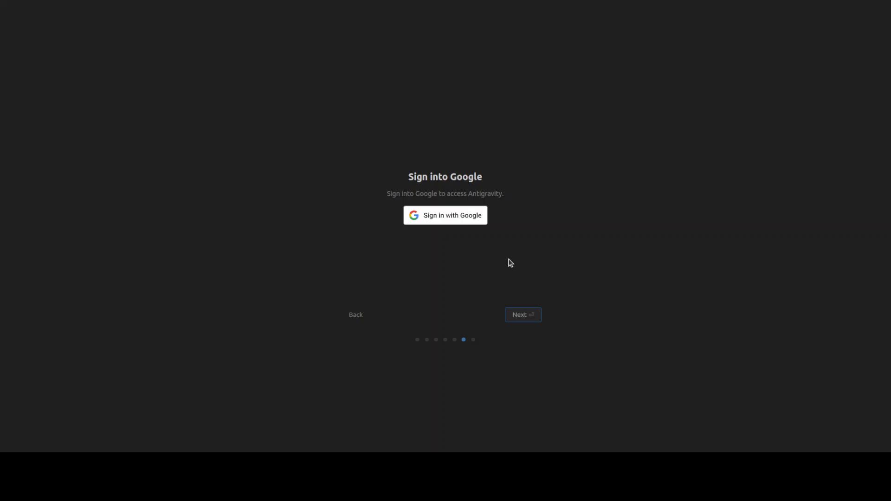
mouse_move(574, 232)
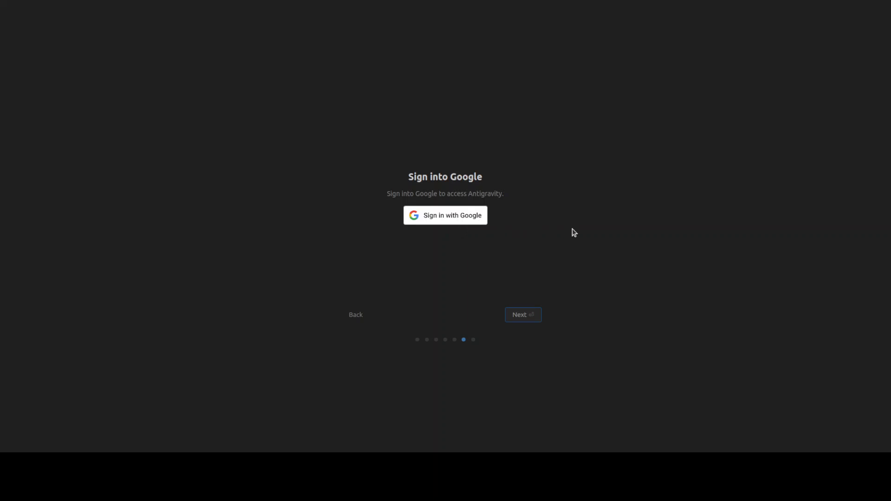
mouse_move(518, 248)
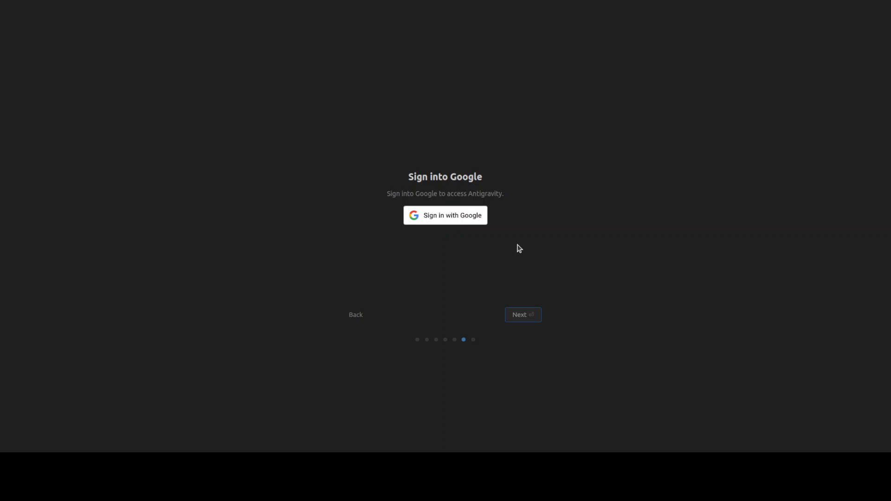
click(445, 215)
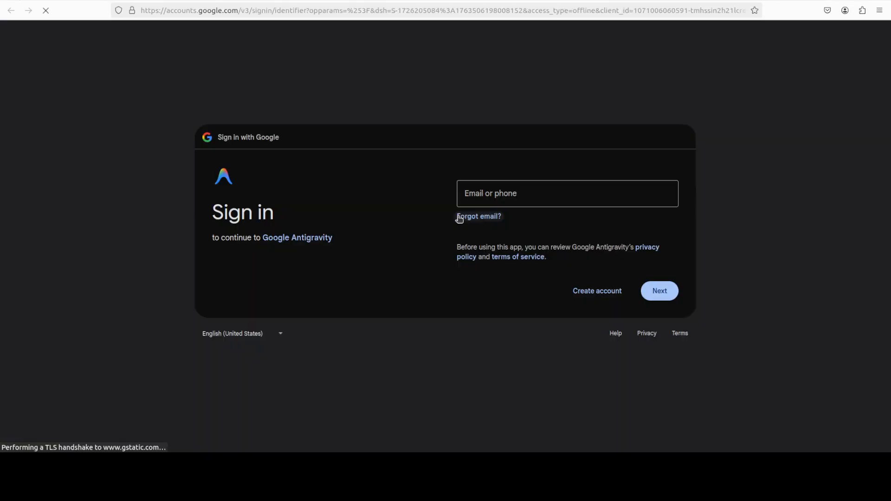
Sign into the Google account, then use 'Click here' to return to Antigravity
click(567, 193)
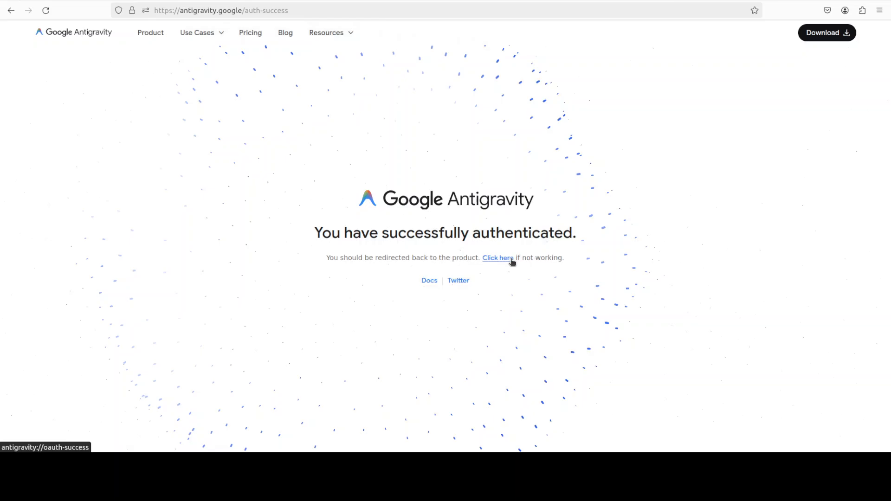
click(497, 258)
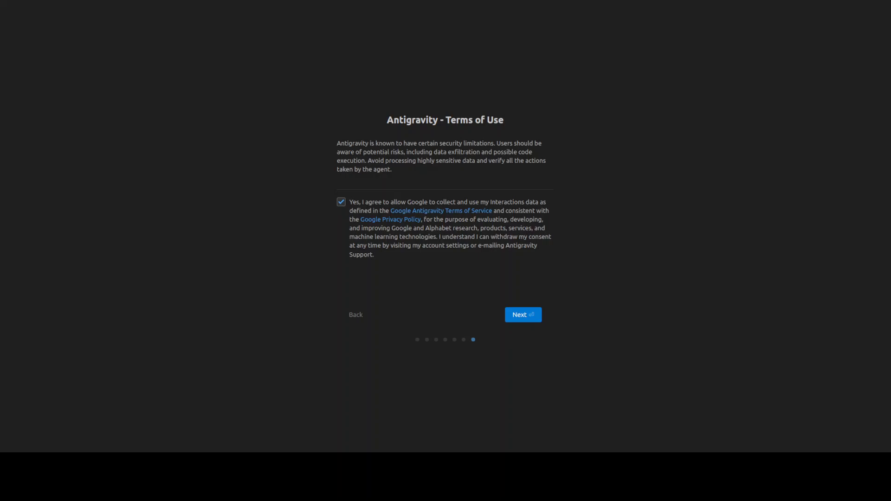
mouse_move(533, 319)
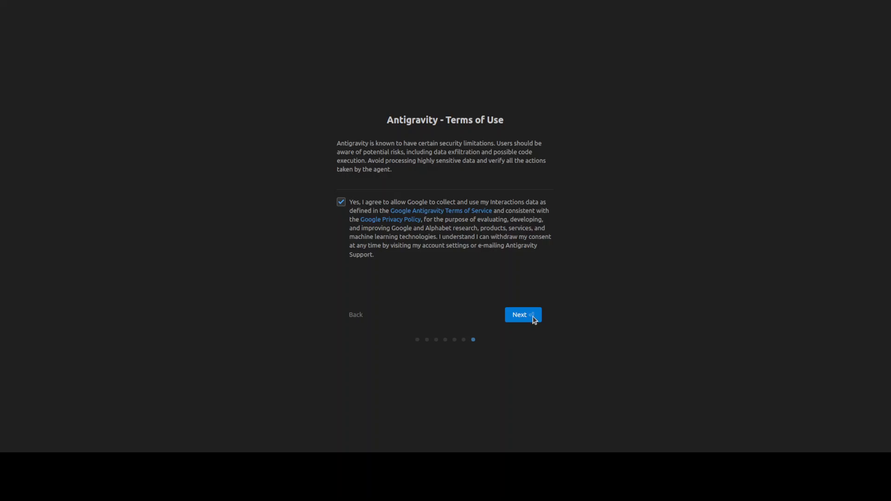
Accept the Terms of Use with the consent checkbox ticked and continue
click(521, 315)
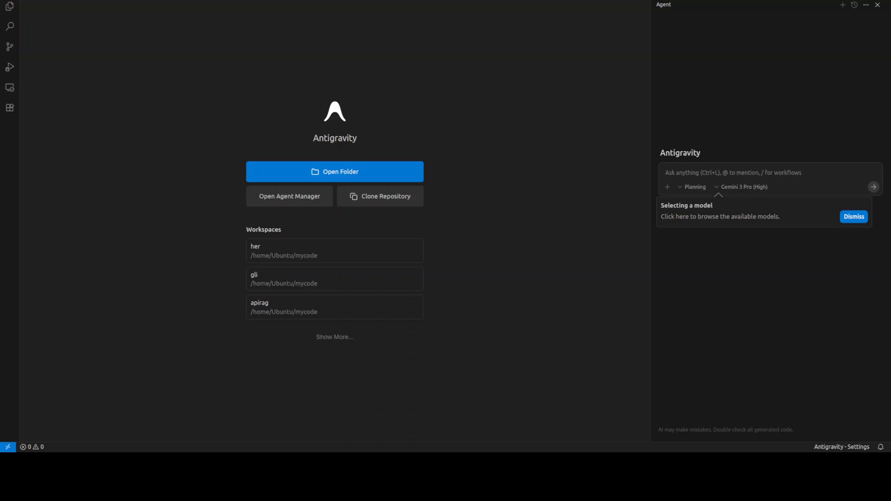
Dismiss the model tip, open 'her' trusting the parent folder, and close app.py
click(853, 216)
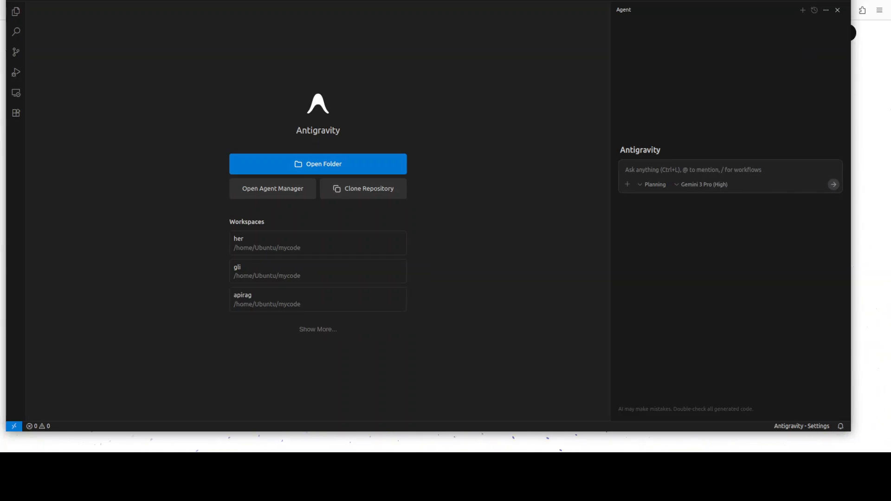
mouse_move(318, 243)
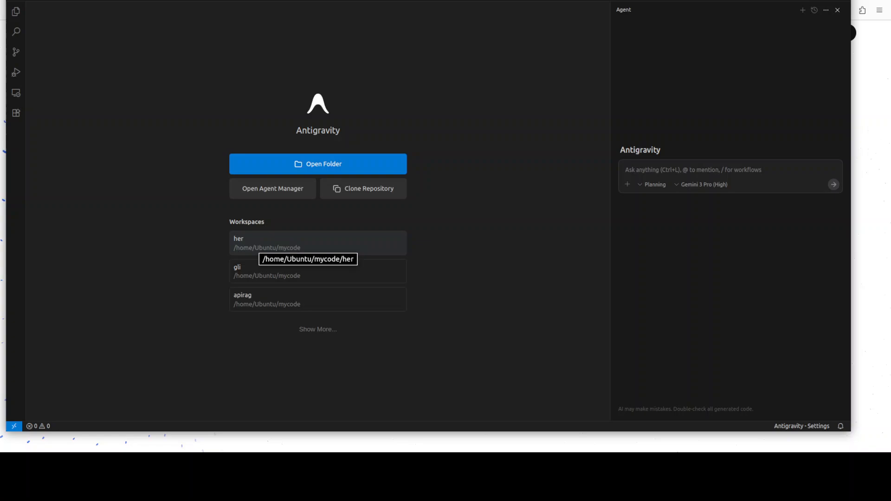
click(317, 243)
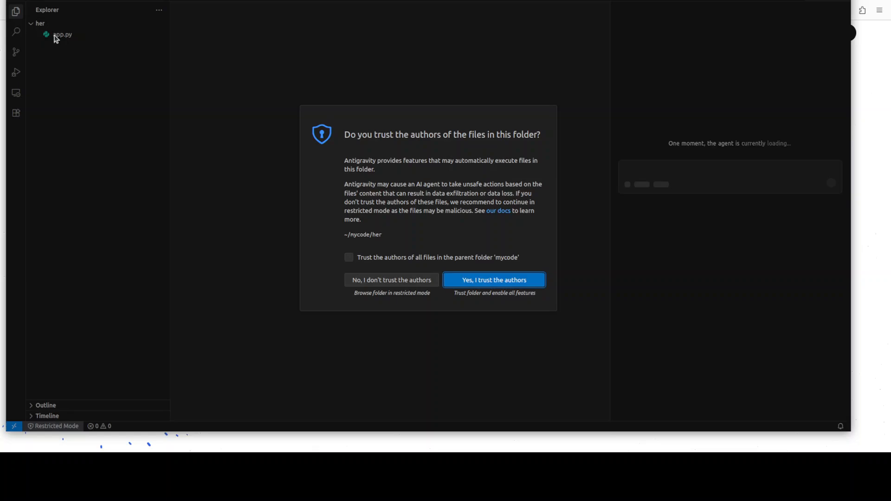
click(349, 257)
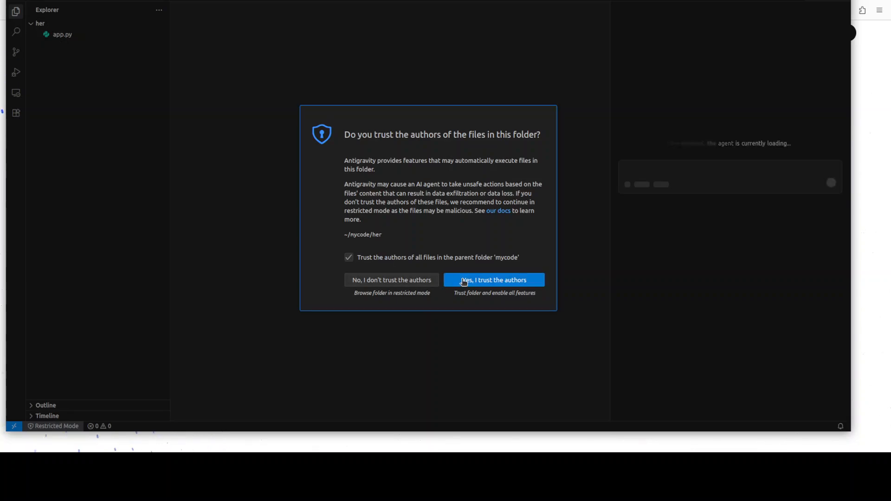
click(492, 280)
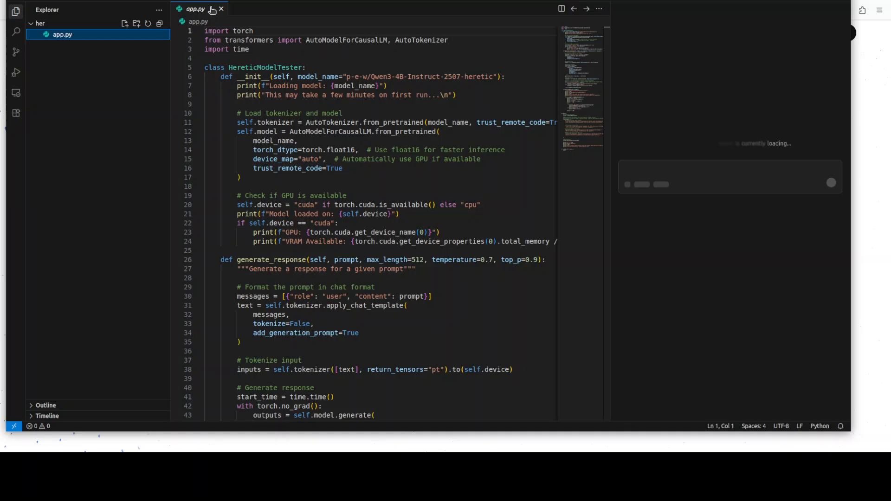
click(221, 9)
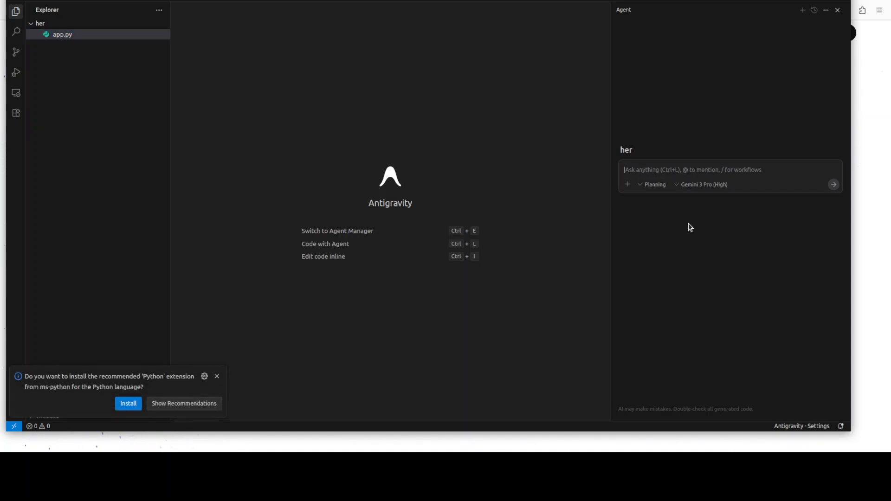
mouse_move(730, 217)
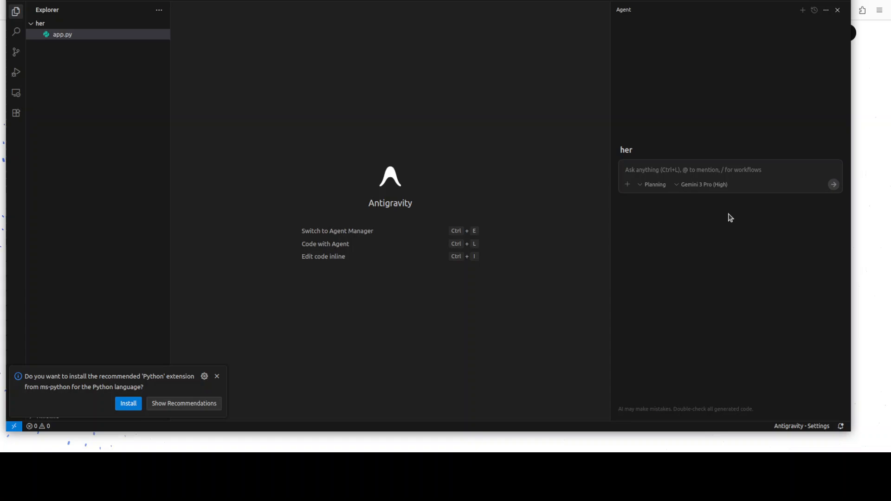
Type 'create me a p' into the agent chat, fixing the typo along the way
text(crate me a)
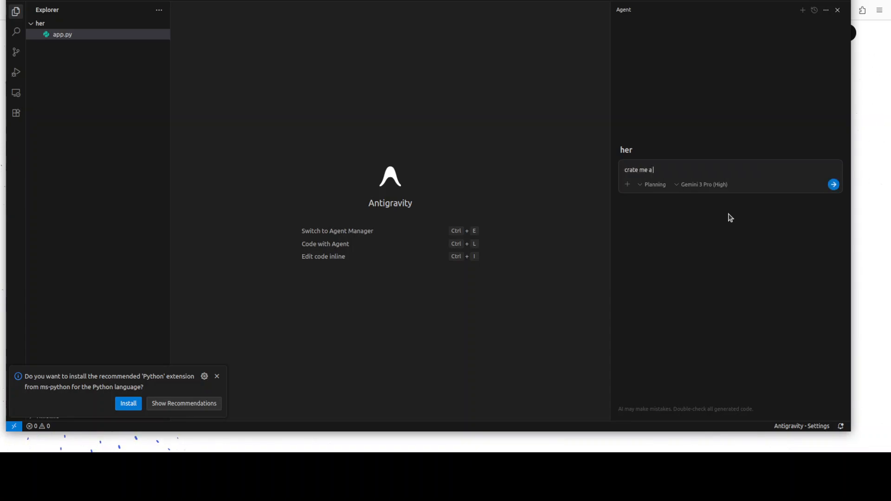
key(Backspace)
text(e)
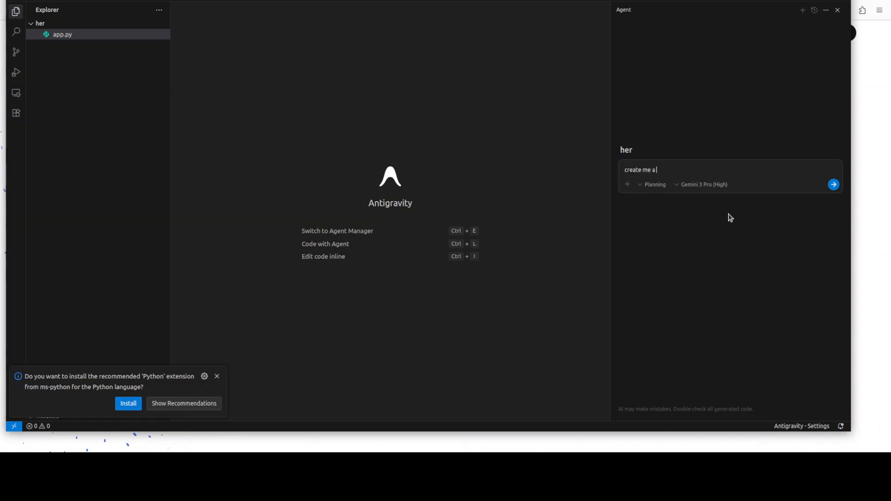
text(p)
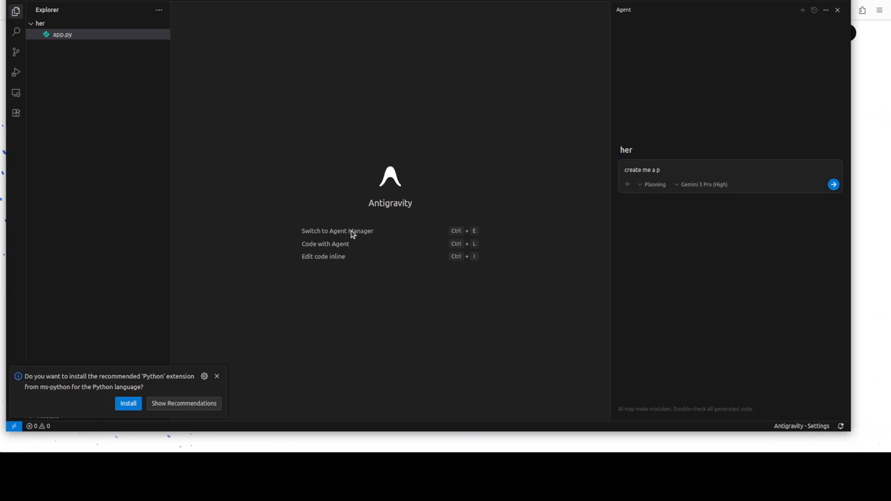
mouse_move(401, 236)
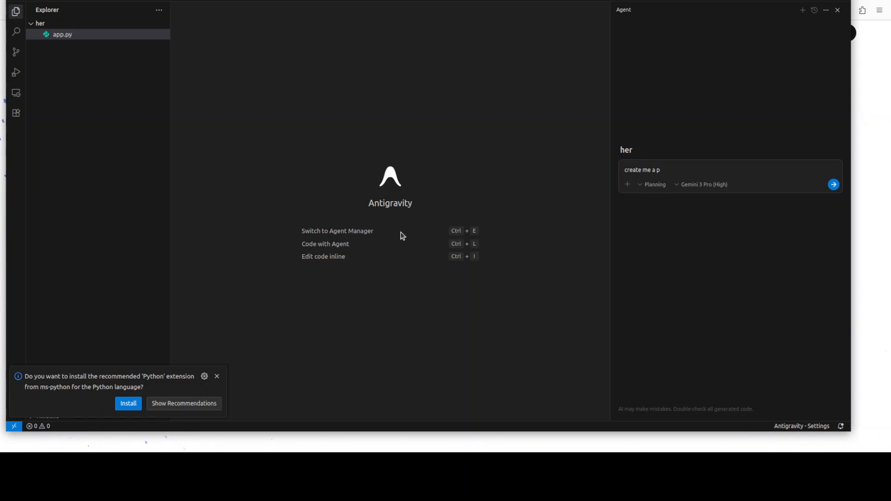
mouse_move(544, 272)
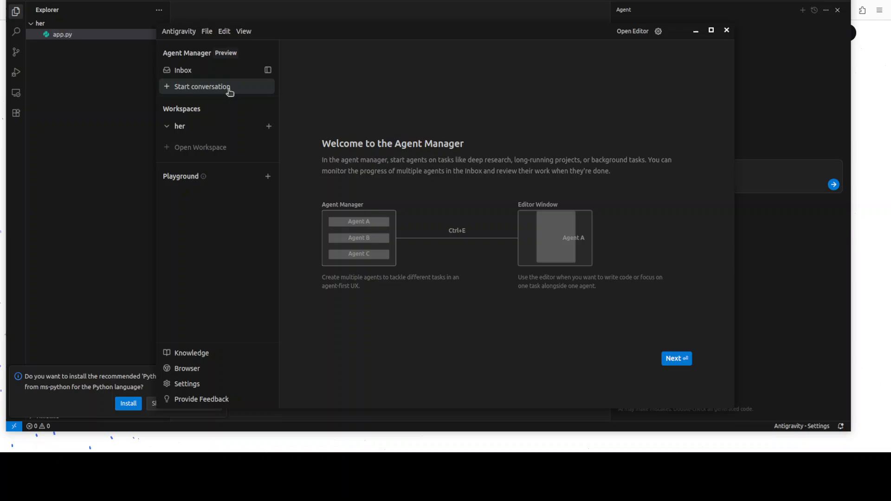
Start a new Playground conversation from the Agent Manager sidebar
click(202, 87)
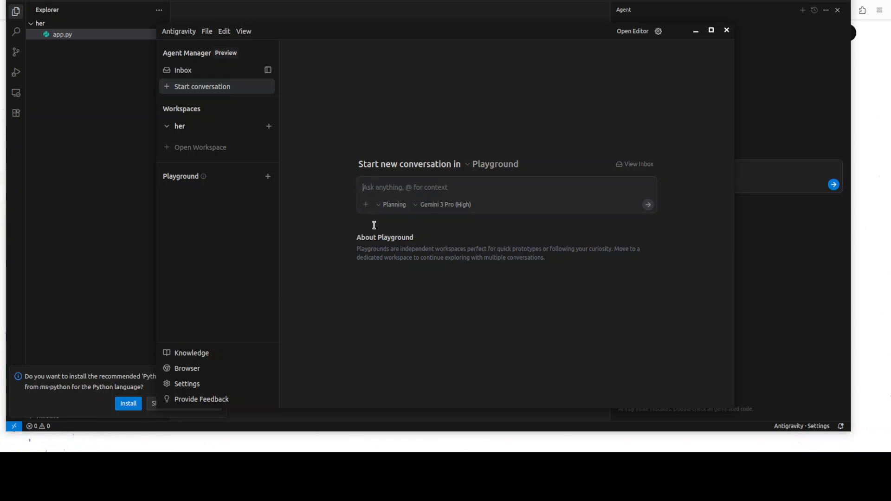
mouse_move(421, 213)
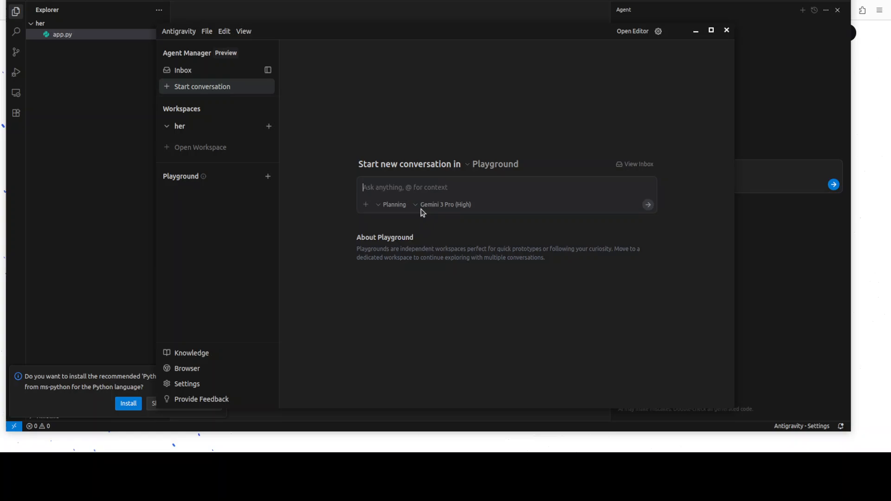
click(446, 205)
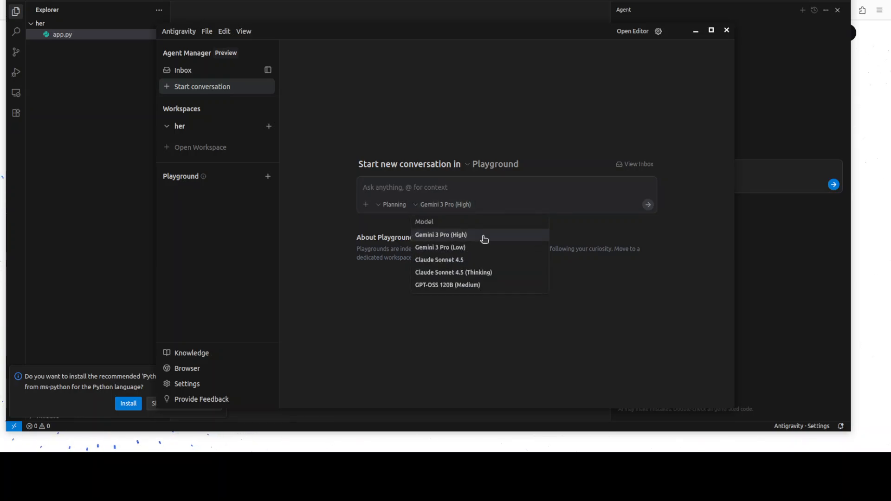
mouse_move(458, 284)
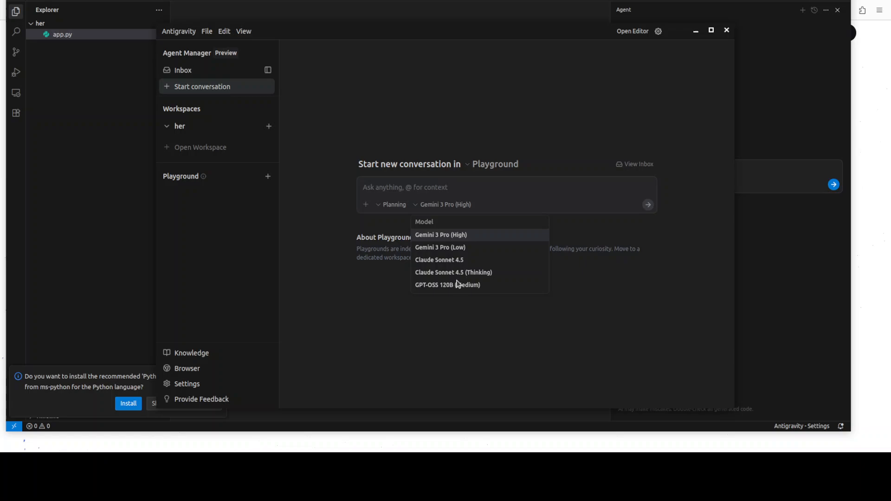
mouse_move(466, 292)
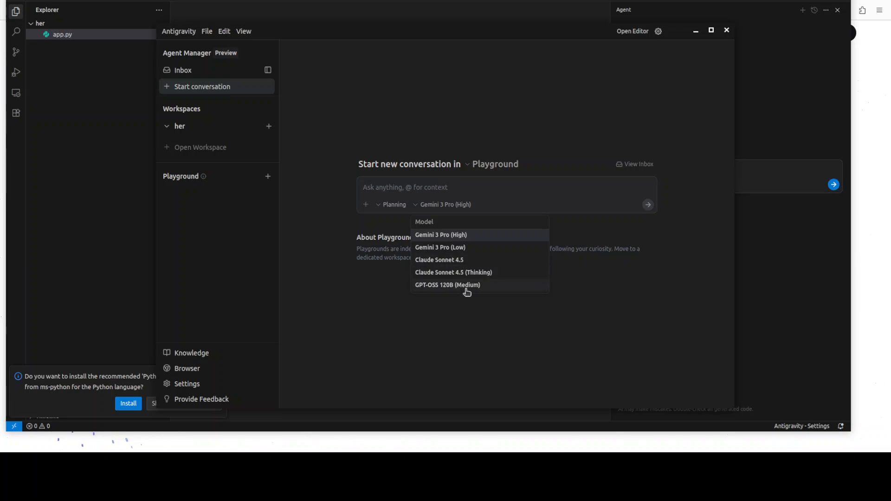
mouse_move(461, 284)
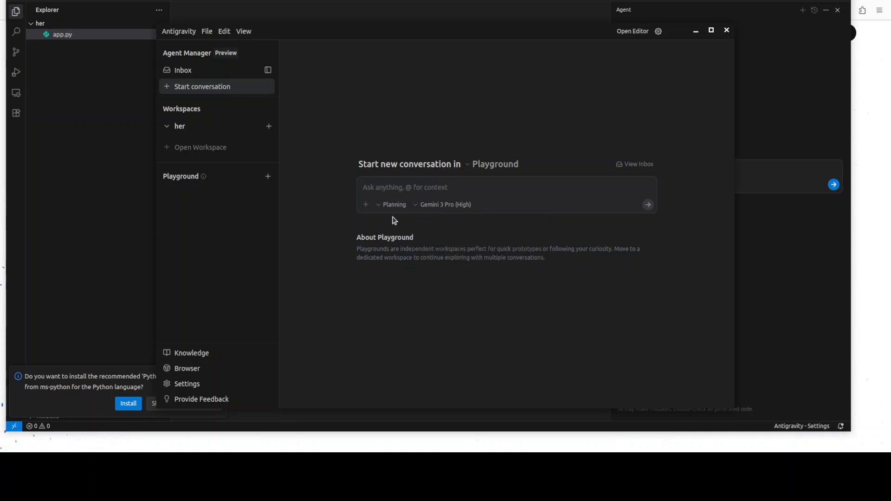
click(392, 205)
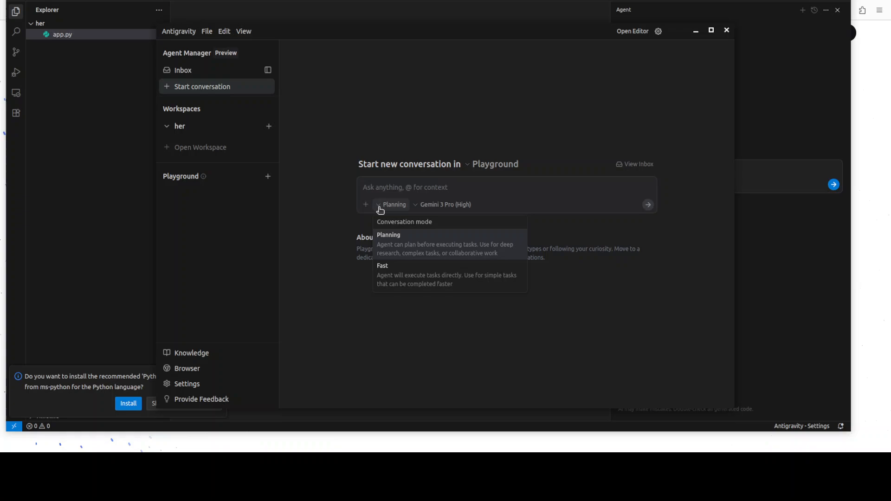
mouse_move(334, 281)
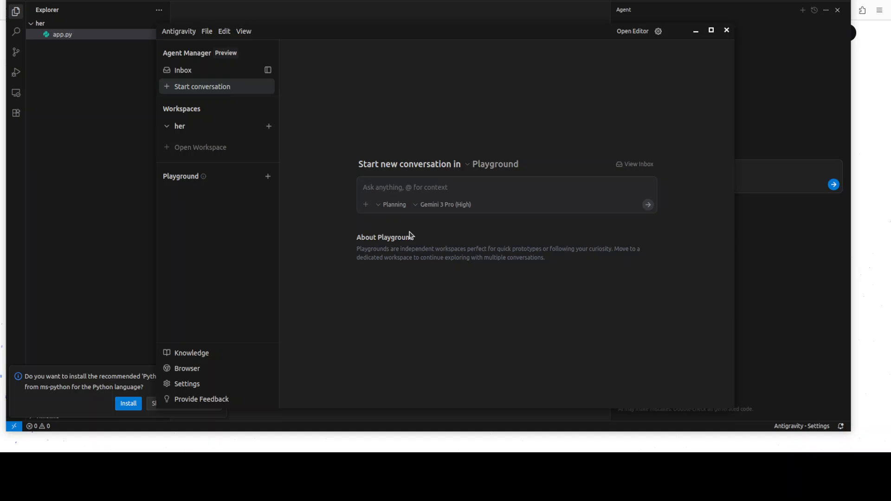
mouse_move(459, 276)
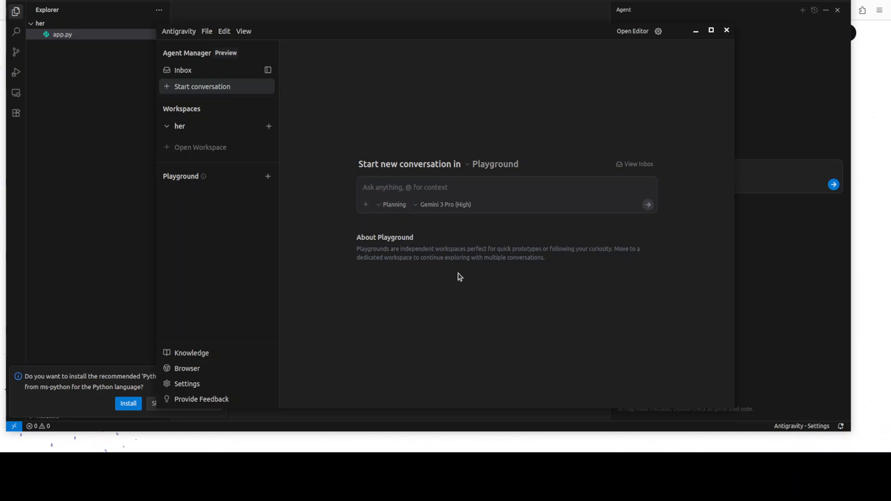
Send 'Create me a time machine' as the Playground conversation prompt
text(Create)
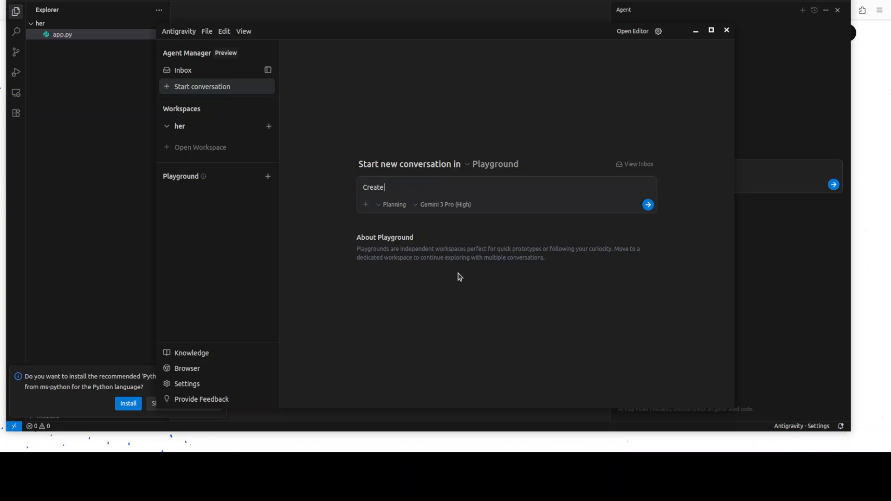
text(me a time mach)
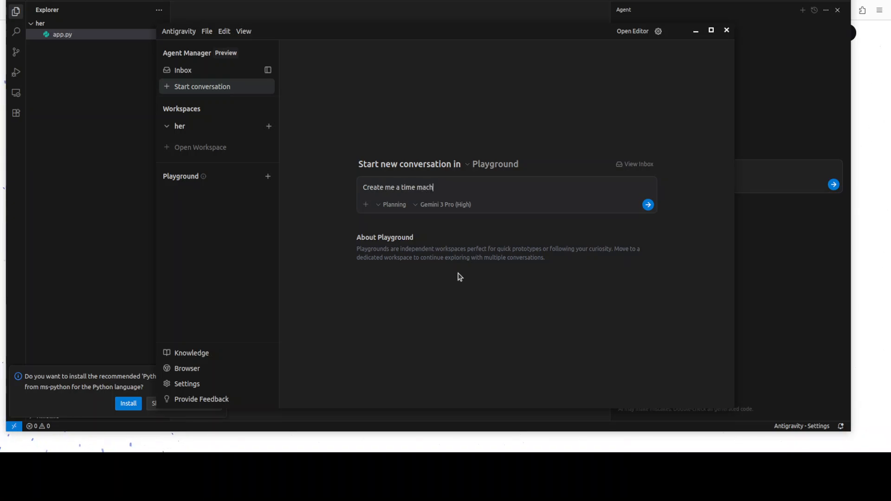
text(ine)
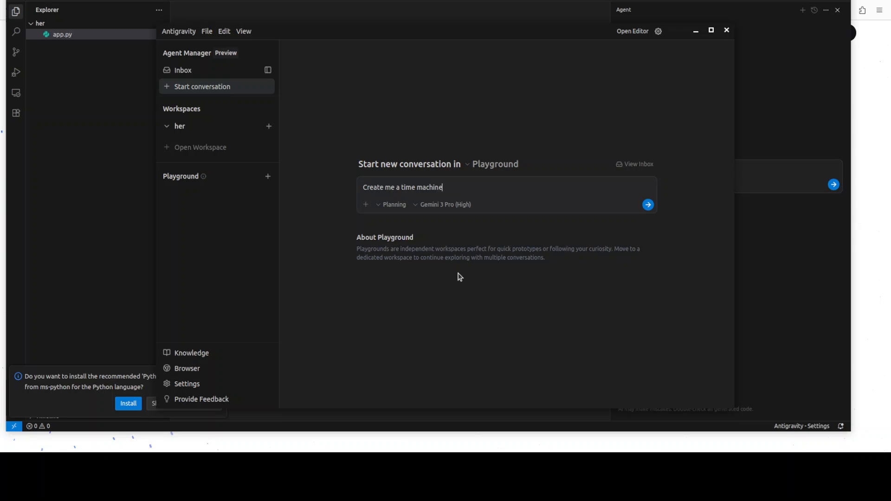
click(647, 204)
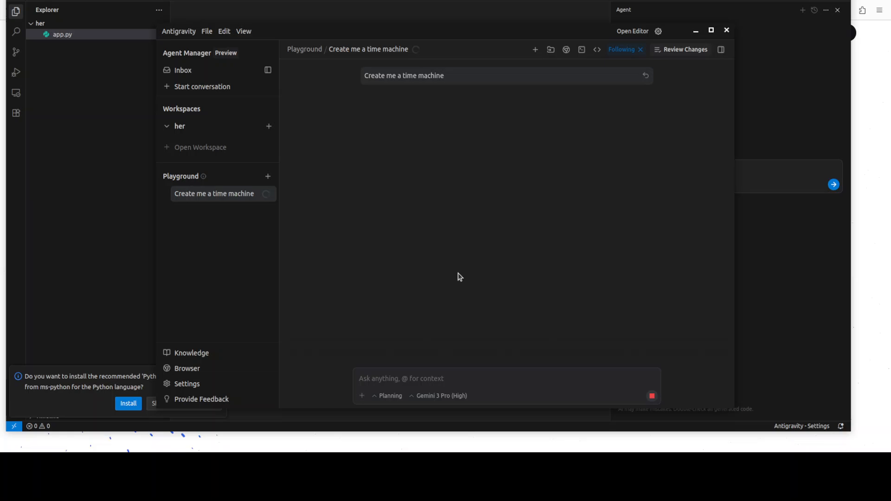
Pick Gemini 3 Pro (Low) from the model list via the quota warning
click(505, 378)
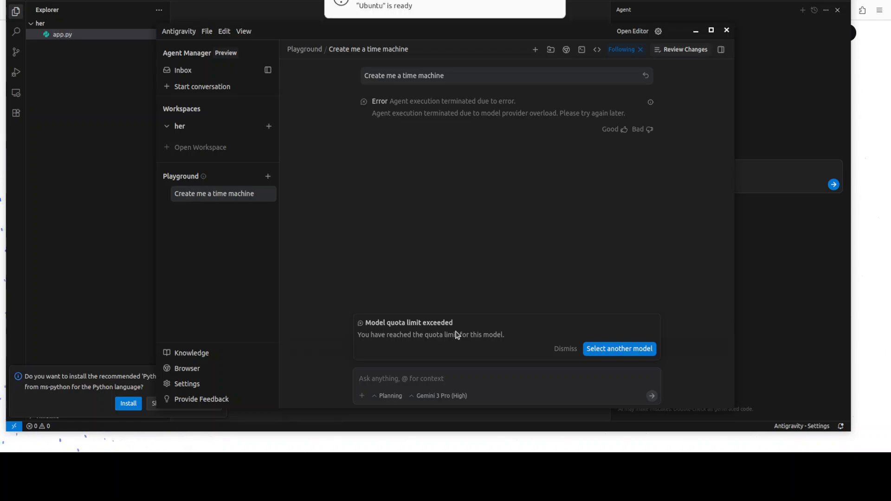
mouse_move(457, 335)
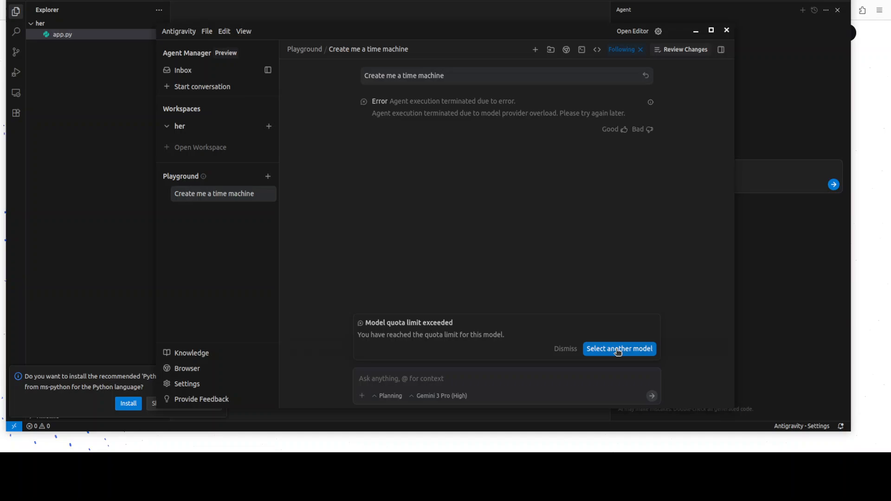
click(618, 349)
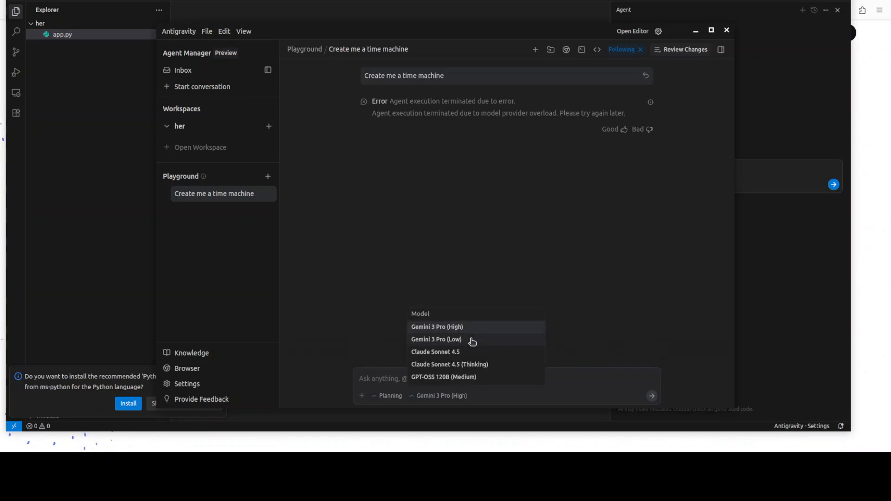
click(436, 339)
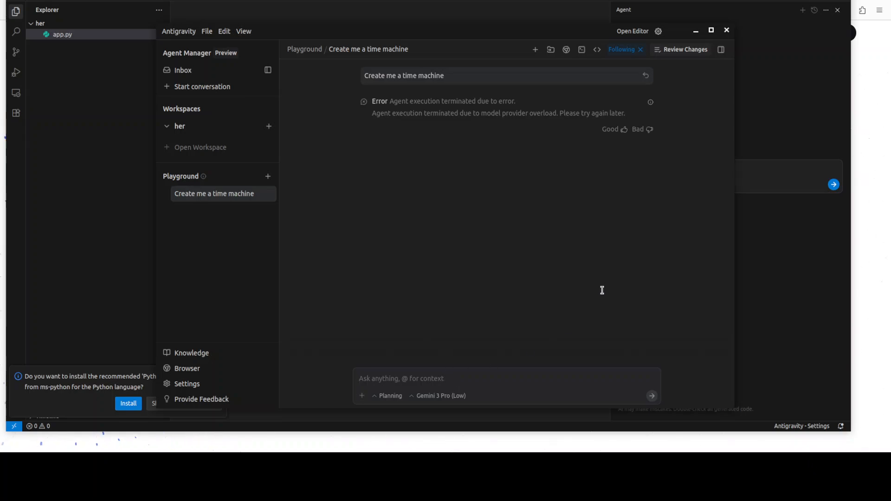
Resend the 'create me a time machine' request on Gemini 3 Pro (Low)
text(create)
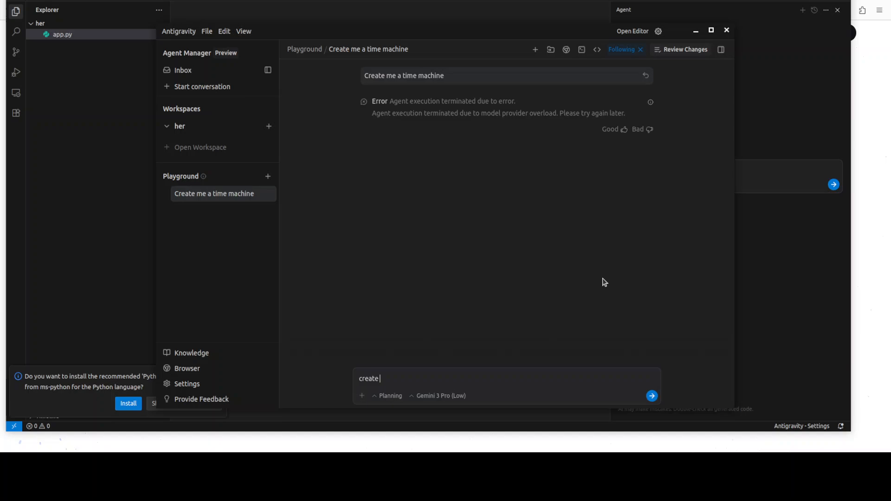
text(me a)
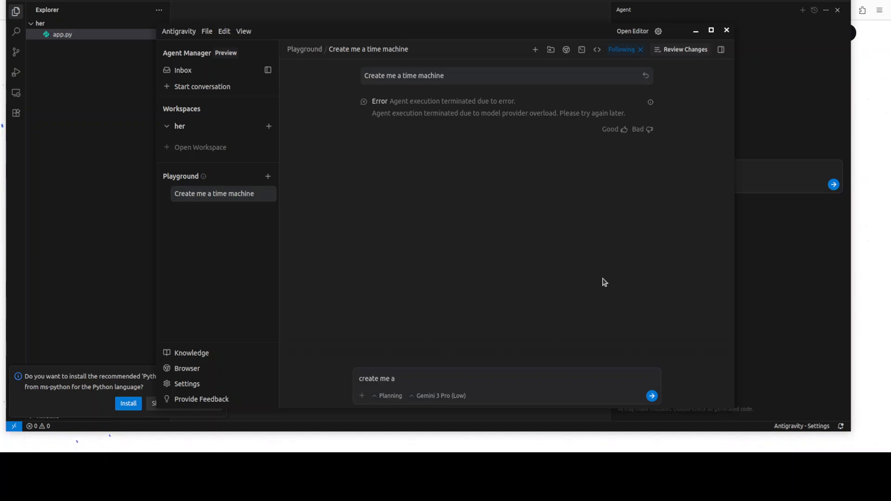
click(651, 396)
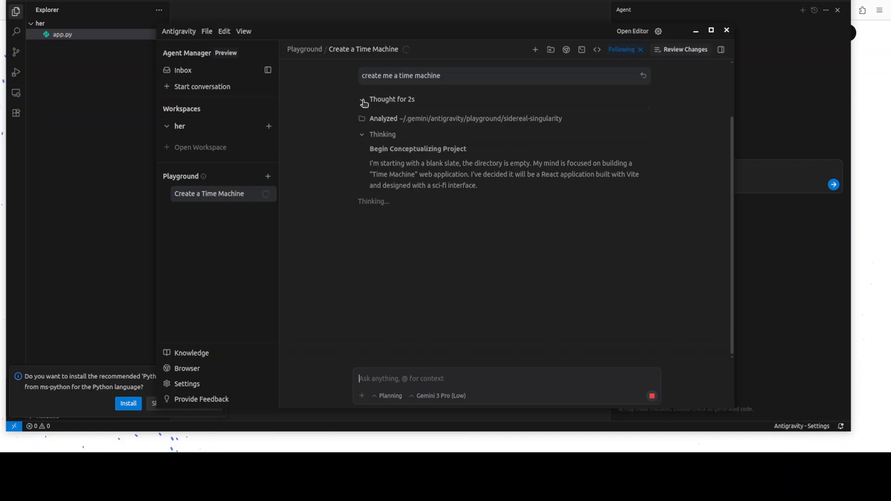
Expand the 'Thought for 2s' reasoning and proceed with the Implementation Plan
click(364, 99)
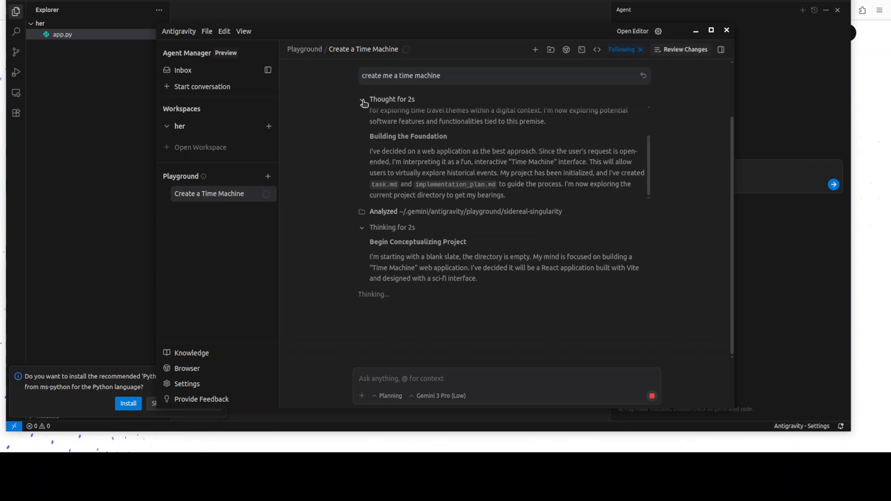
click(441, 253)
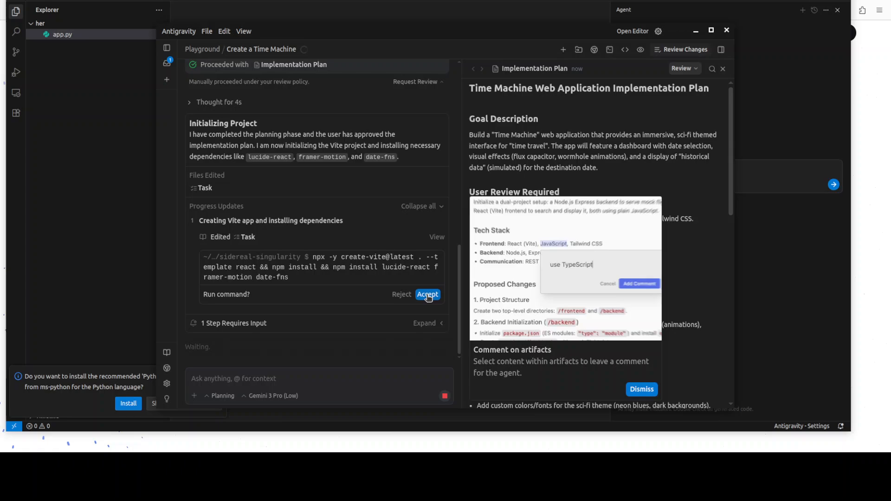
Accept the create-vite command, then the apt-get install npm command
click(427, 294)
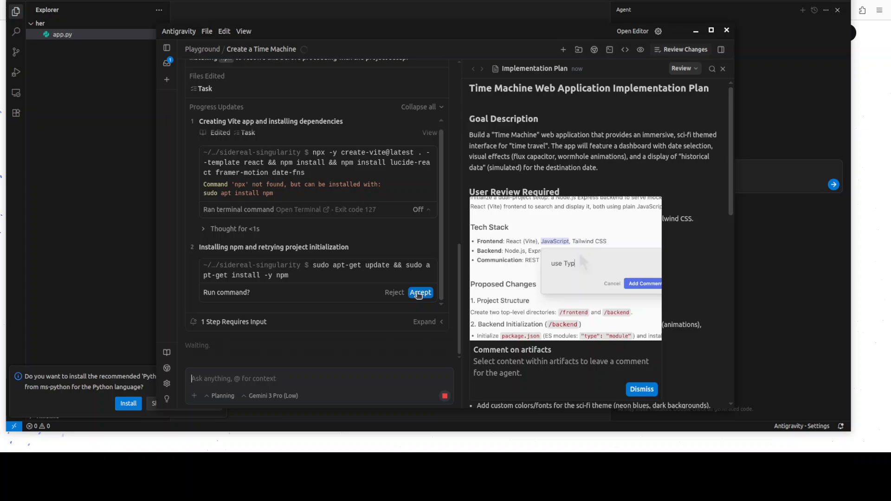
click(419, 292)
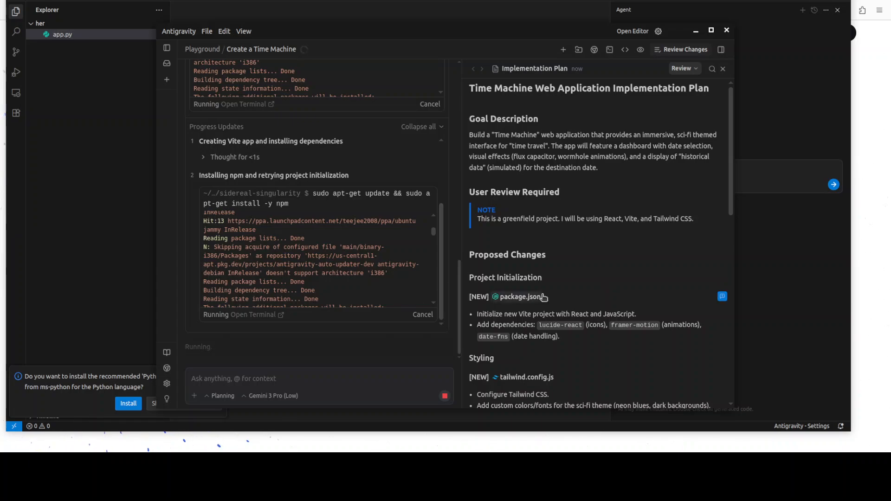
mouse_move(580, 281)
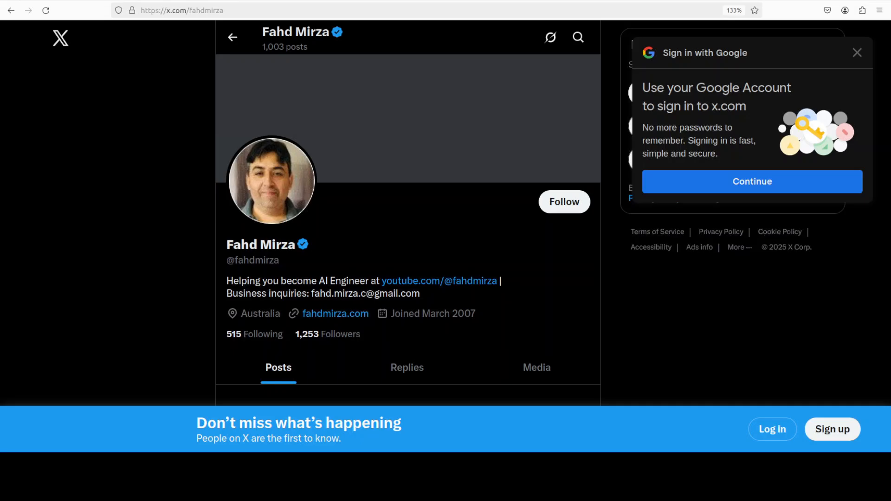
mouse_move(308, 22)
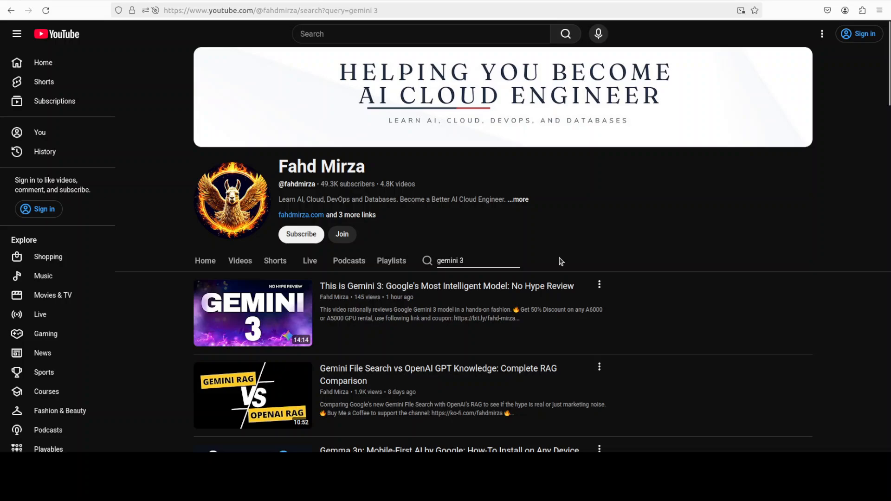
mouse_move(717, 48)
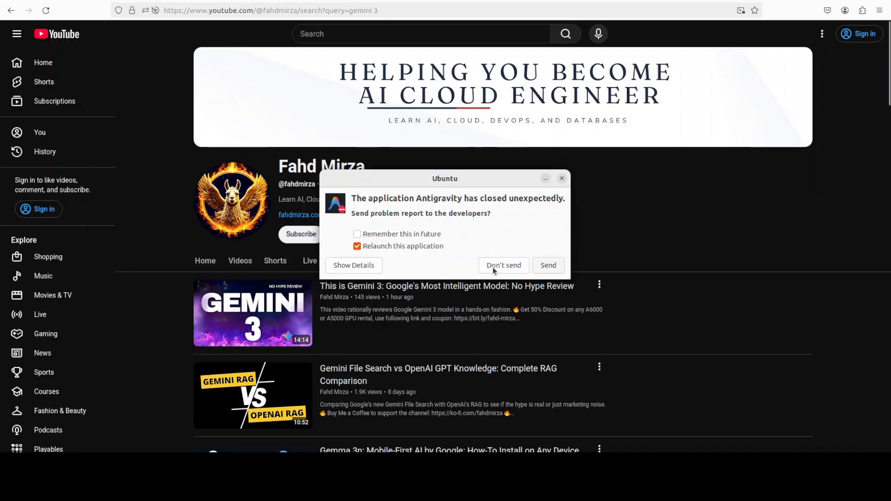
mouse_move(390, 238)
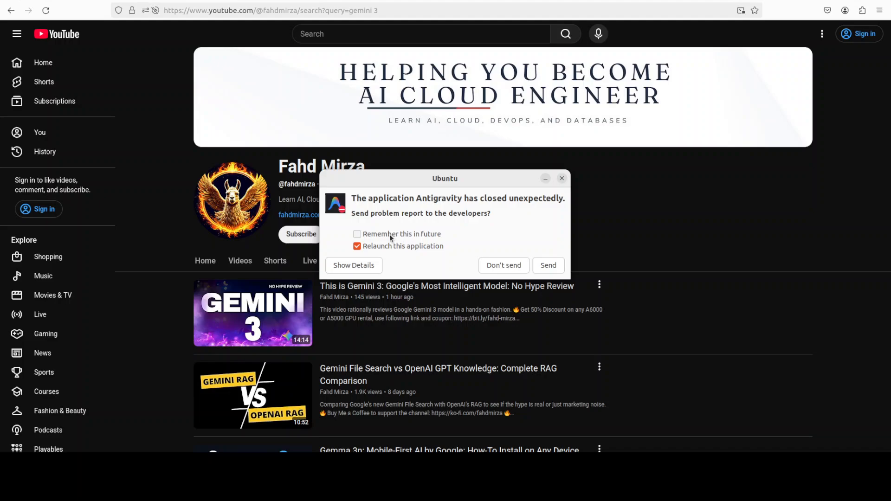
Decline sending the Antigravity crash report in the Ubuntu dialog
click(356, 234)
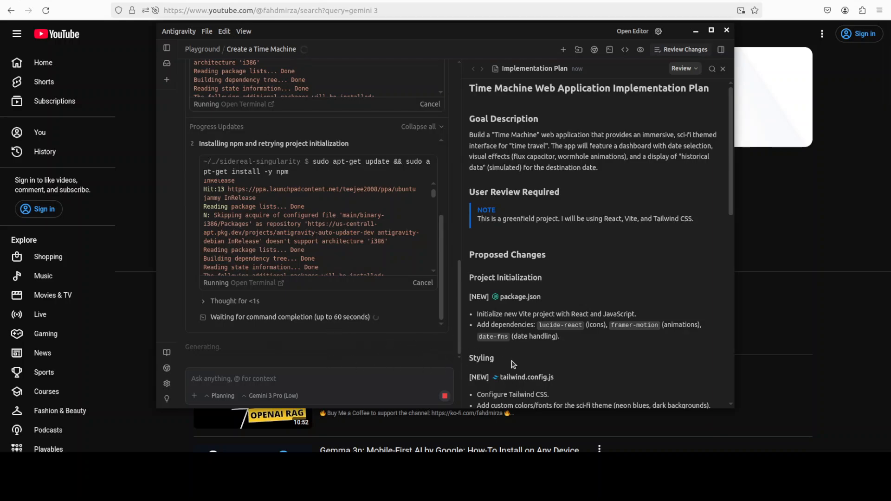
mouse_move(526, 323)
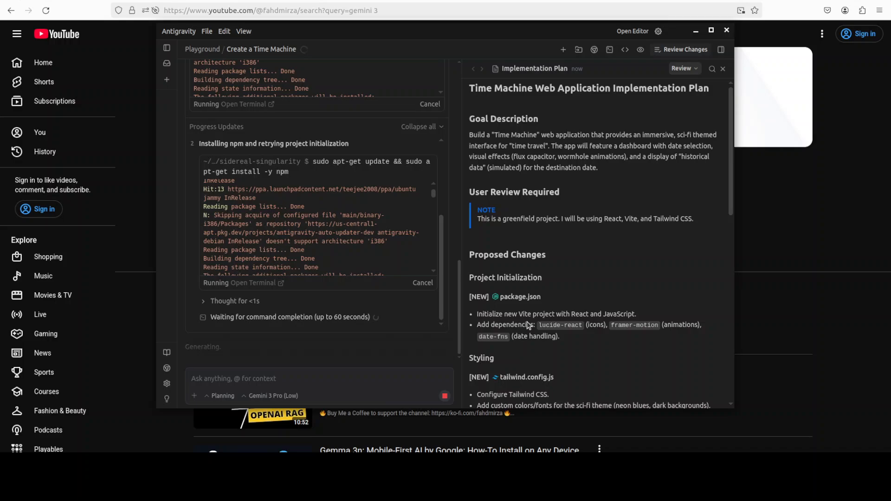
mouse_move(405, 344)
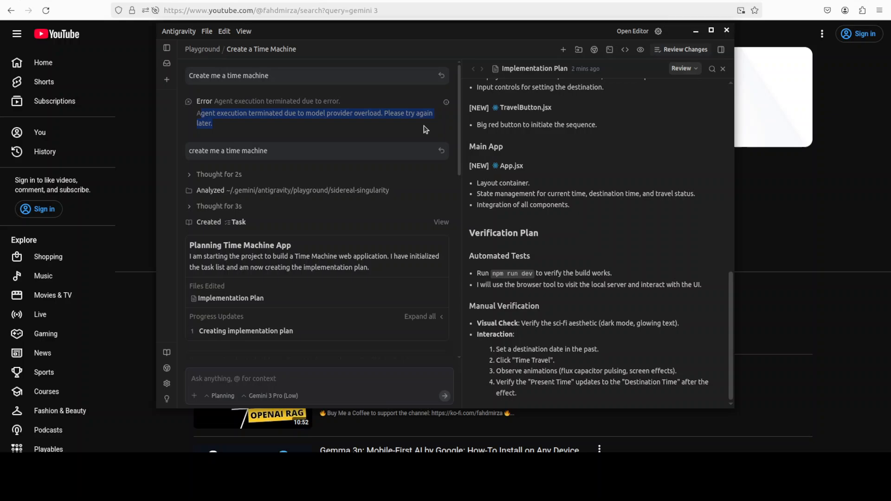
mouse_move(446, 126)
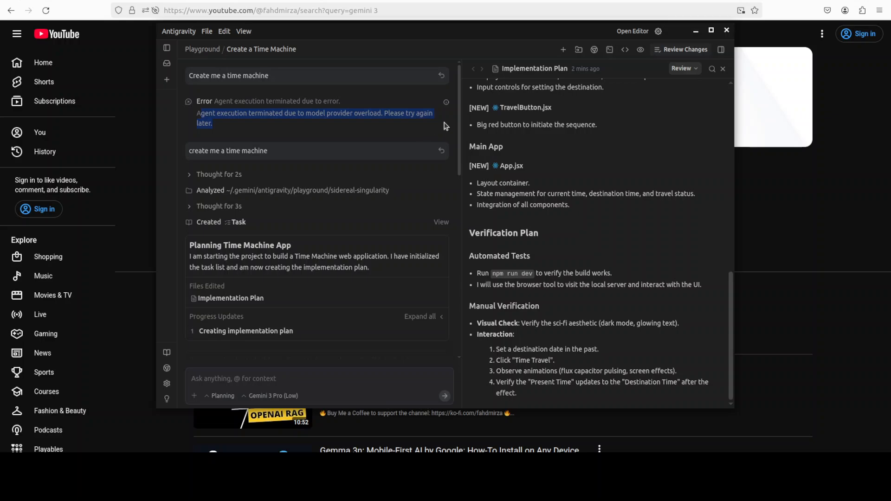